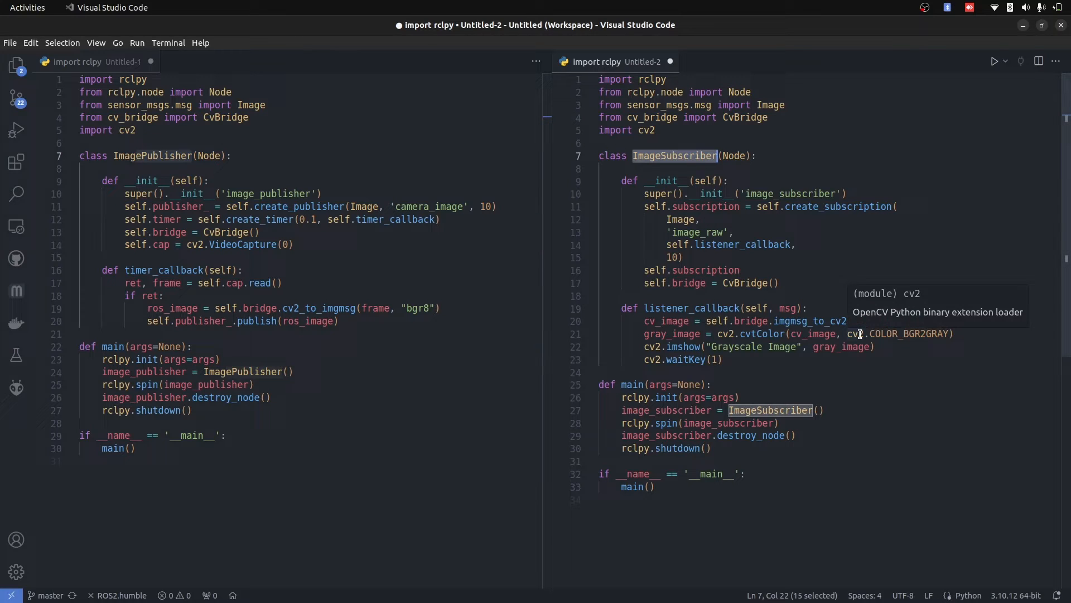
Review the image publisher file's cv2 usage and the cv2_to_imgmsg(frame, "bgr8") conversion
click(193, 346)
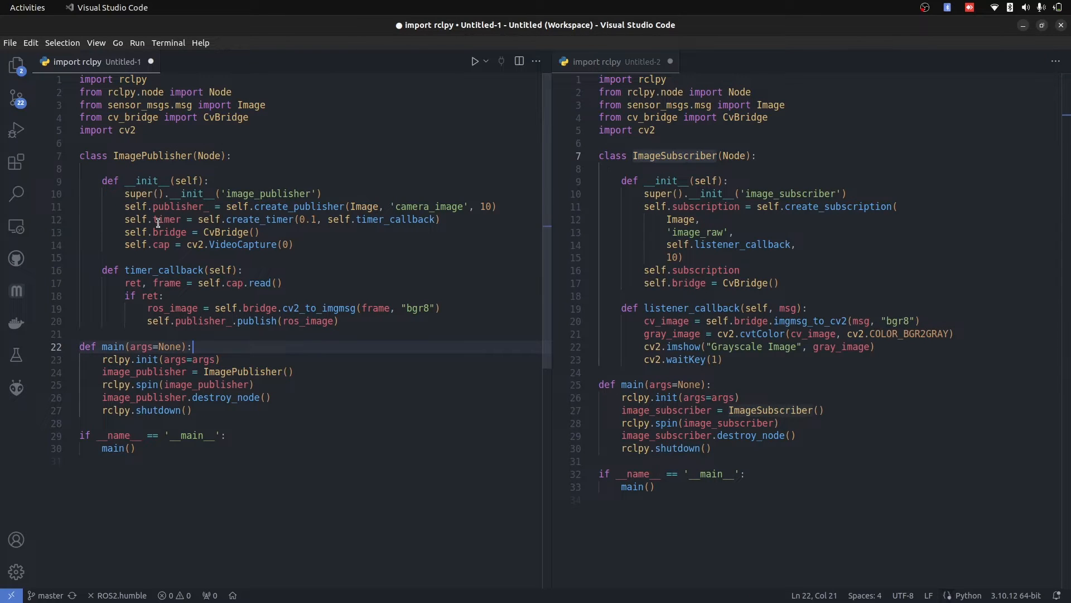
click(136, 193)
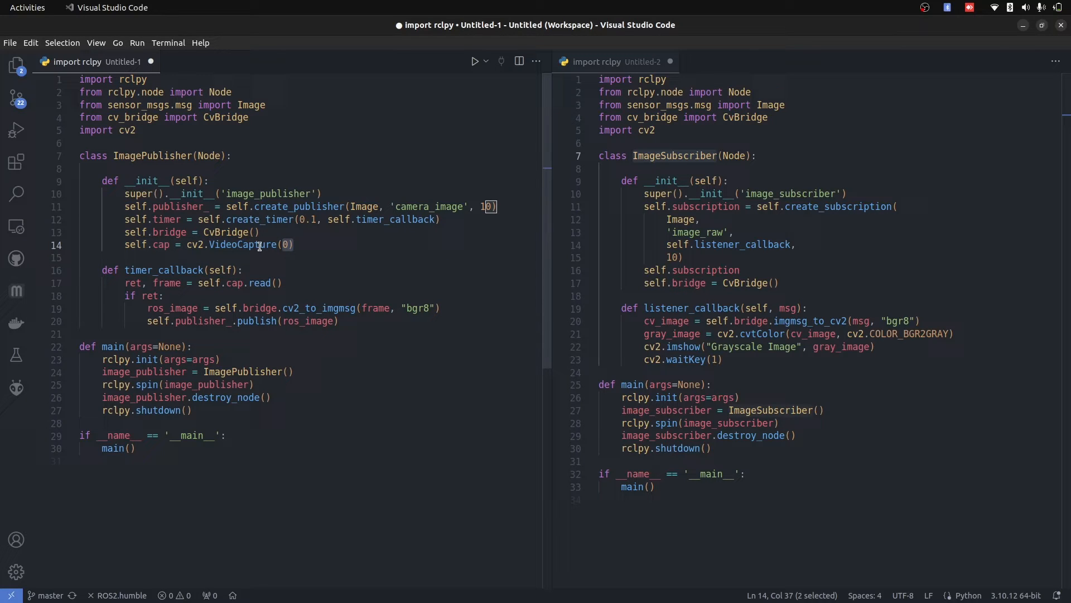
mouse_move(164, 265)
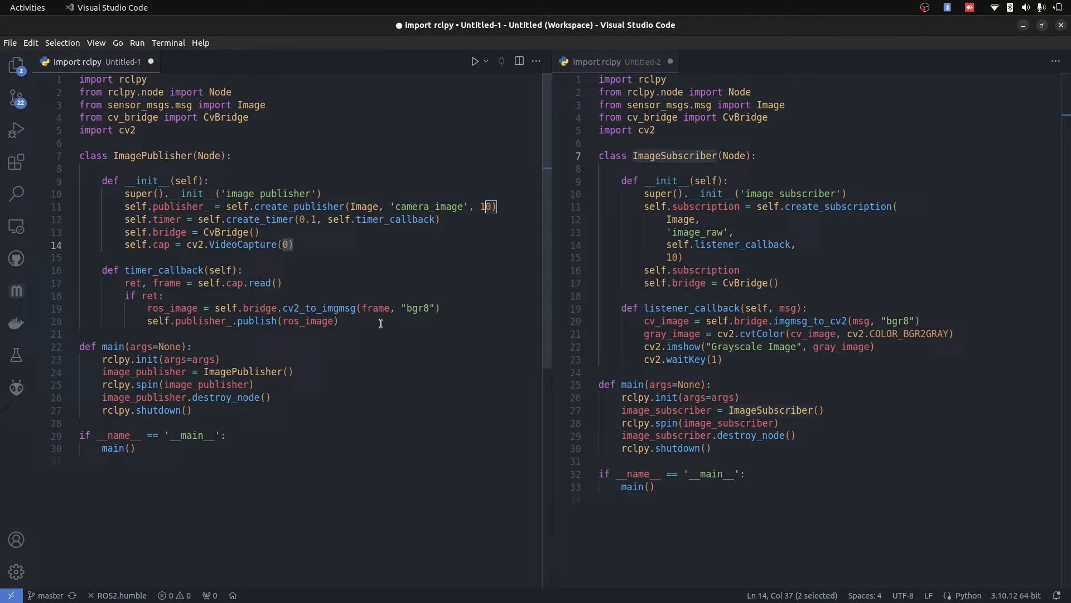
double_click(320, 308)
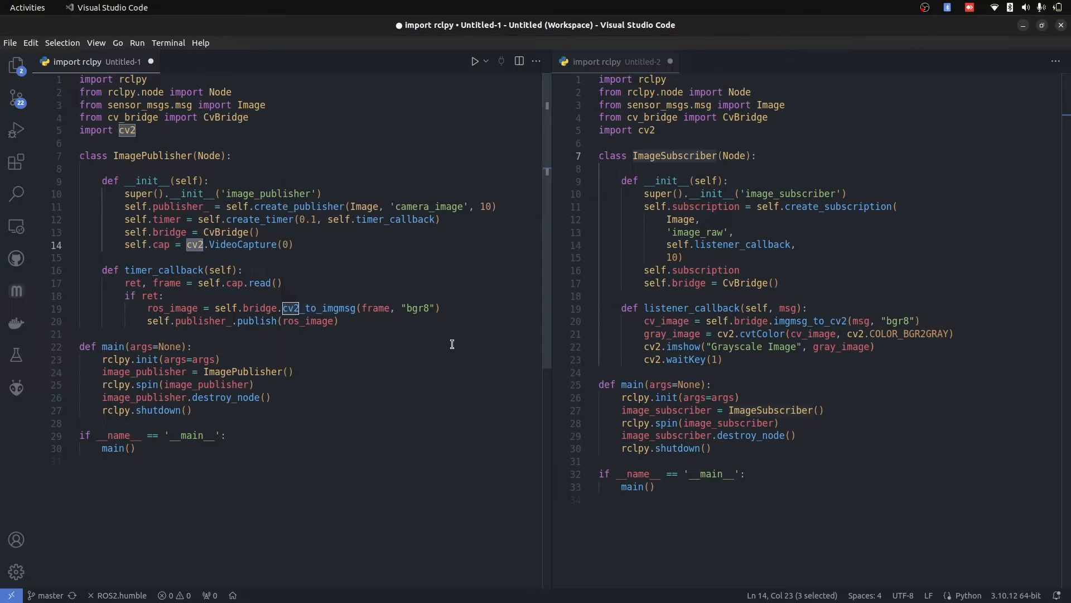
double_click(172, 308)
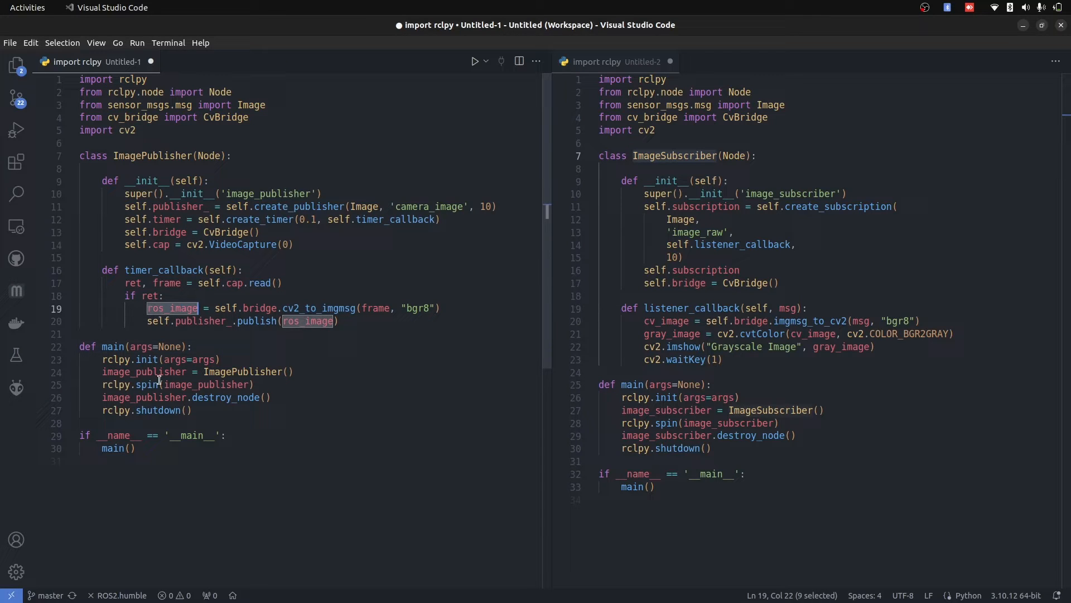
mouse_move(290, 314)
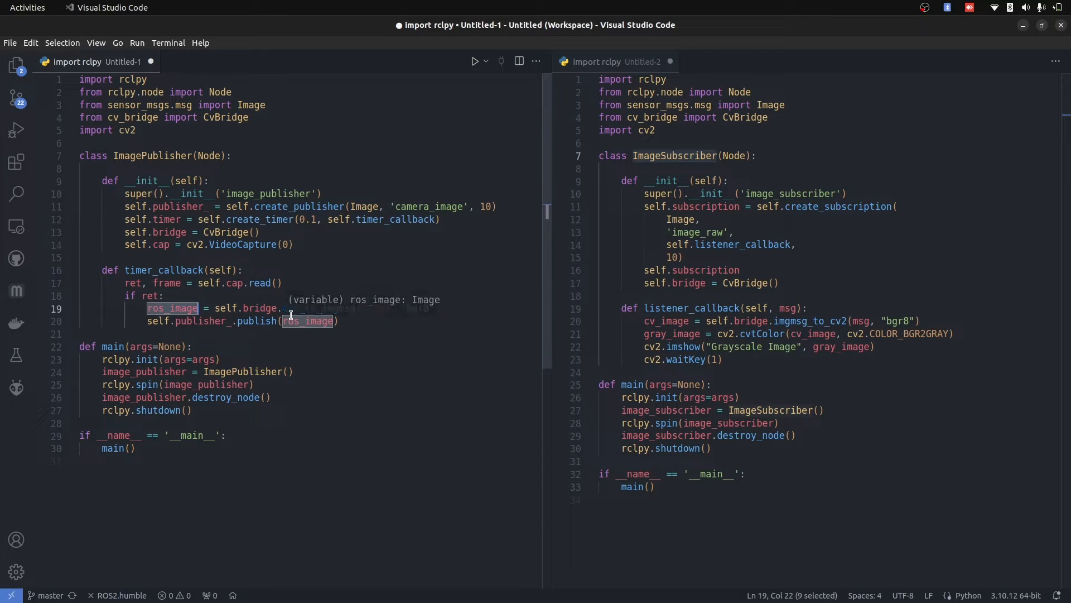
text(cv2_to_imgmsg(frame, "bgr8"))
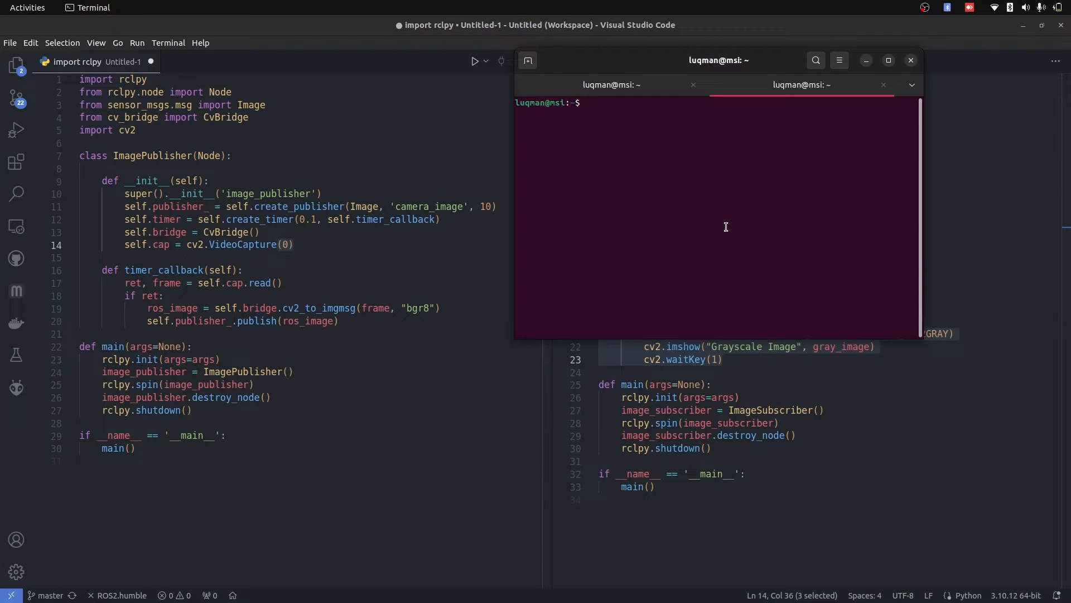
List the available video devices with ls /dev/video*
text(l)
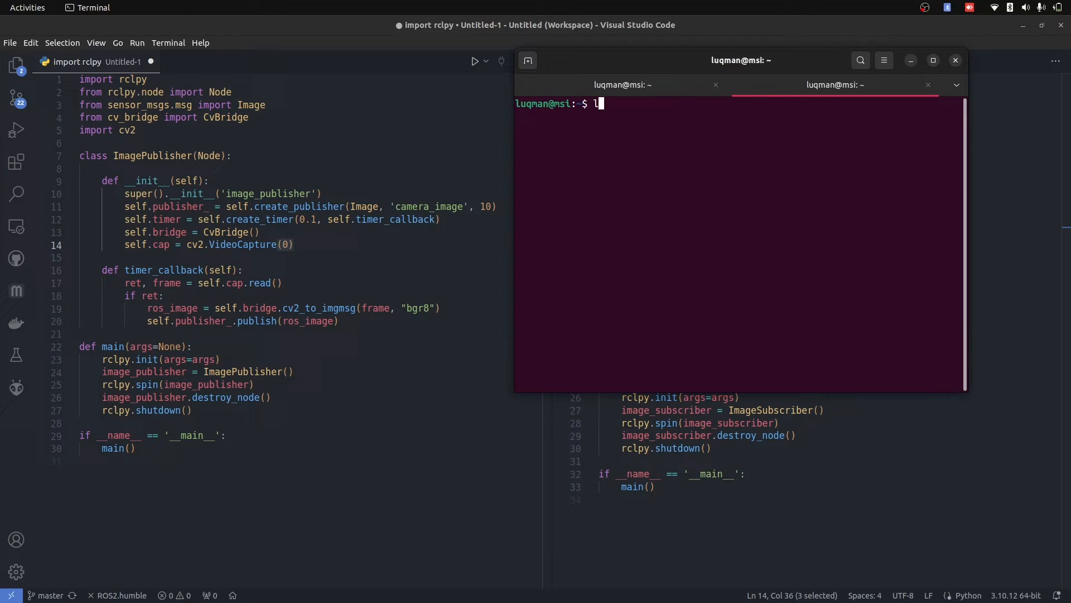
text(s /dev/video)
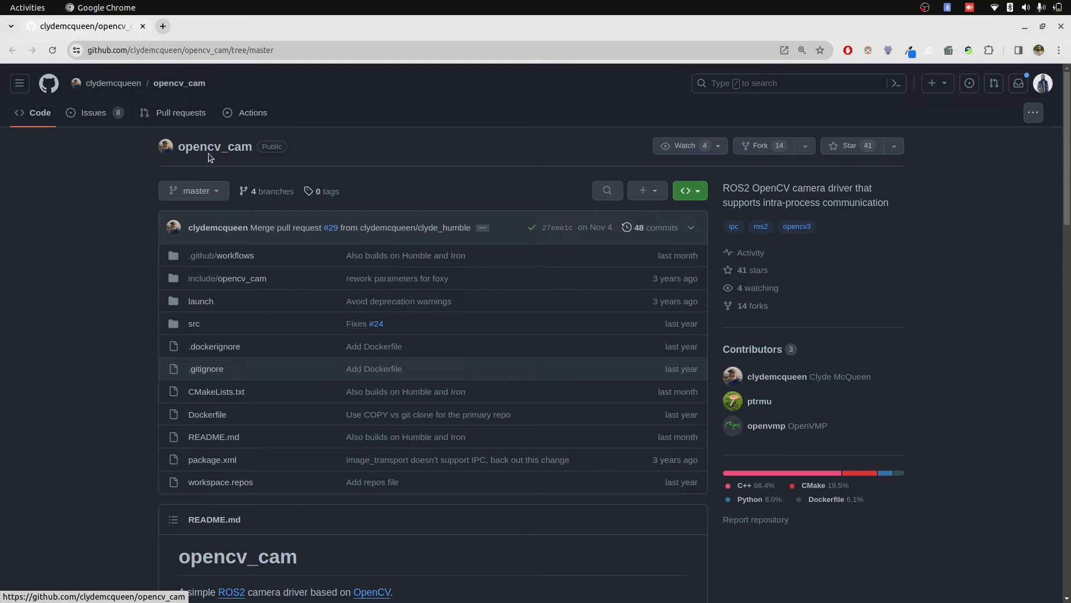
Read the README's install steps and copy the ros2 run opencv_cam opencv_cam_main command
scroll(down, 3)
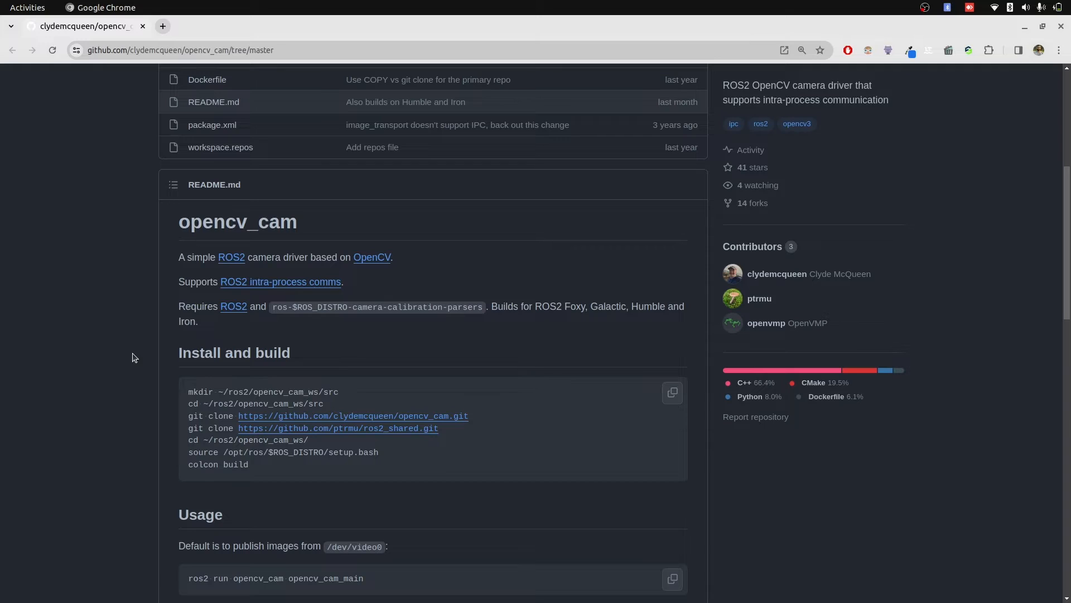
mouse_move(130, 337)
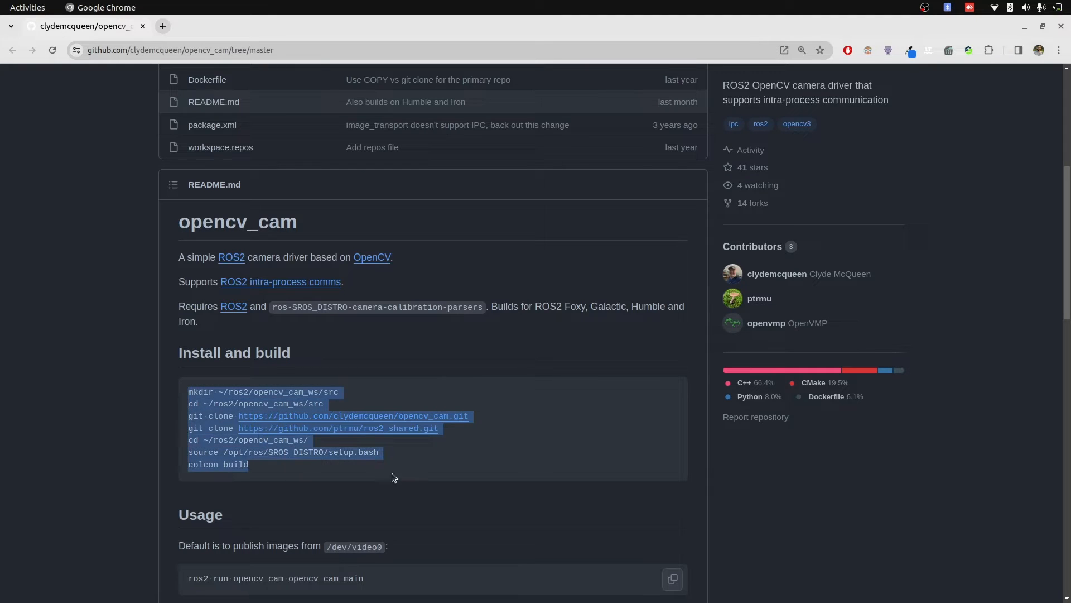
mouse_move(420, 425)
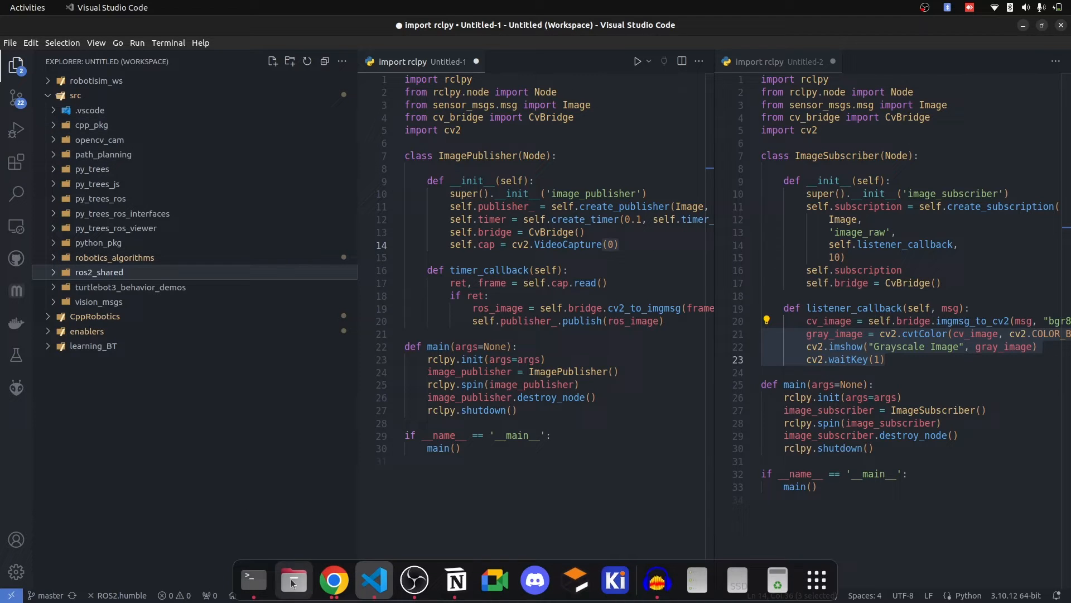
click(334, 580)
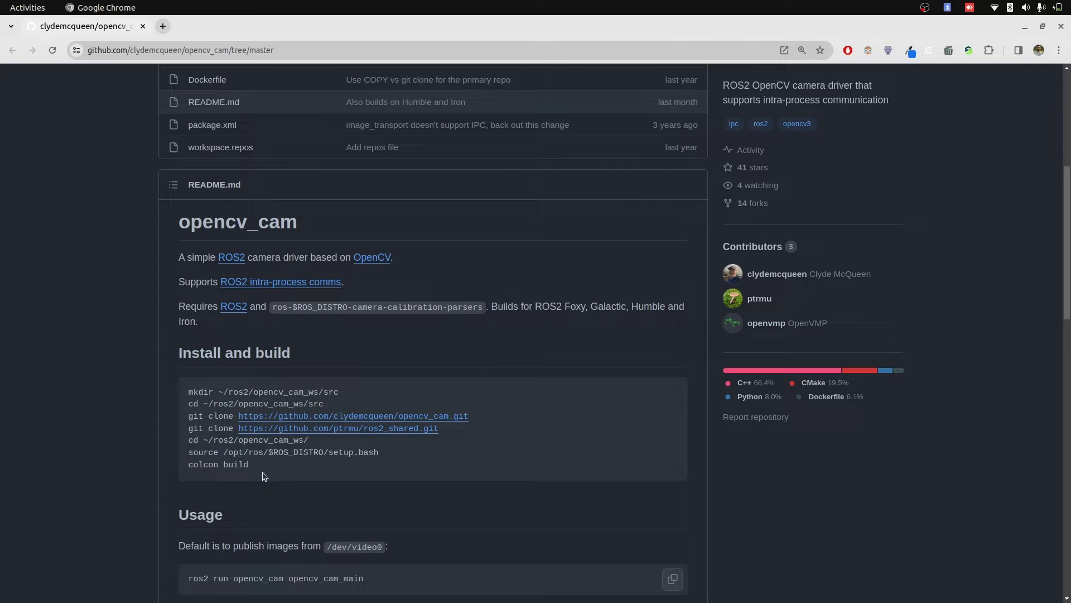
scroll(down, 3)
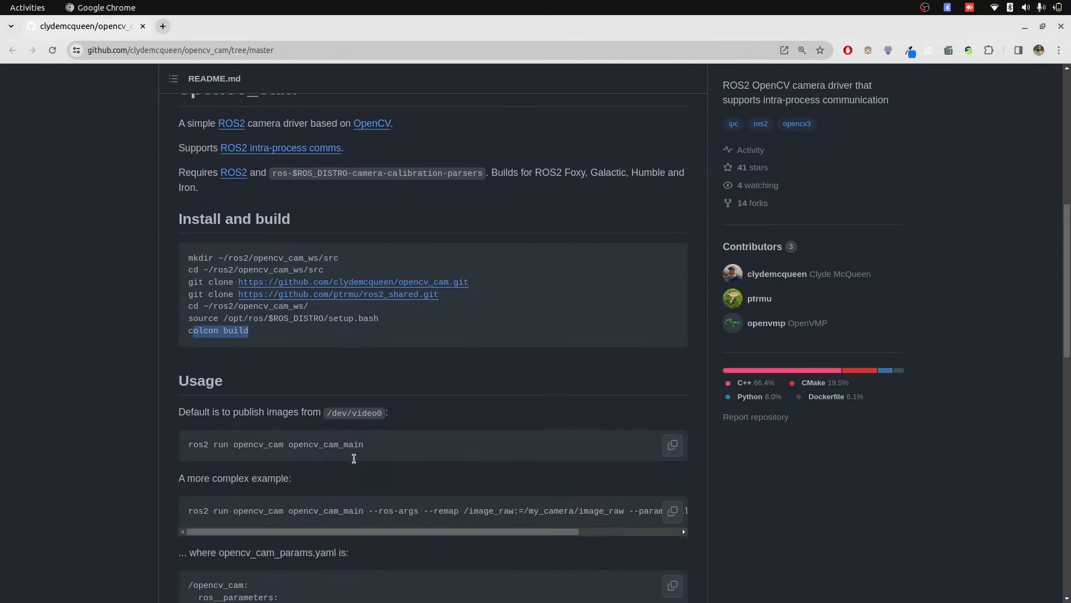
mouse_move(290, 466)
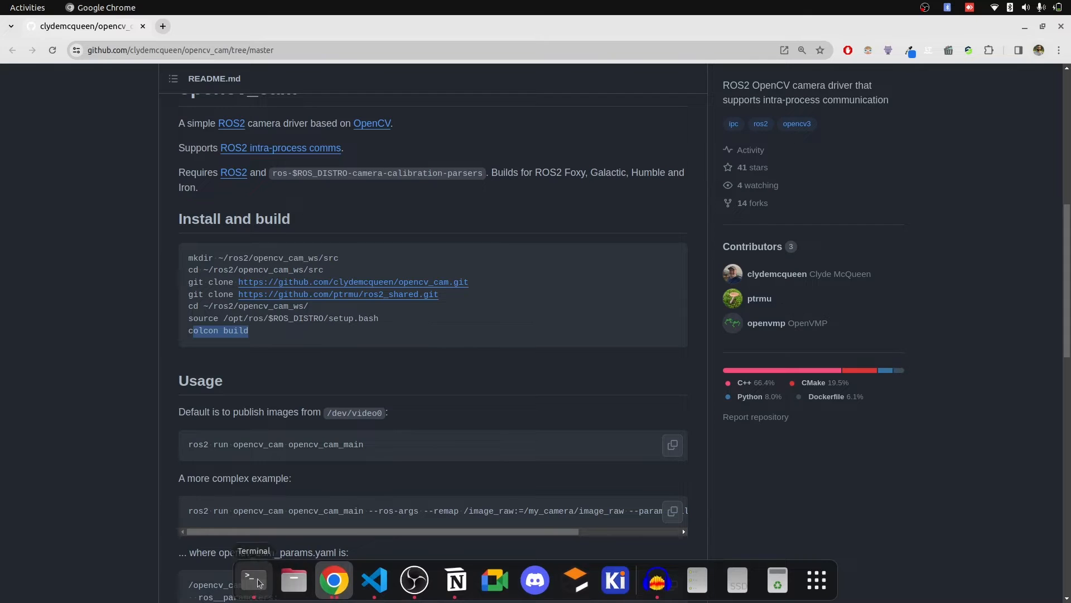
click(671, 445)
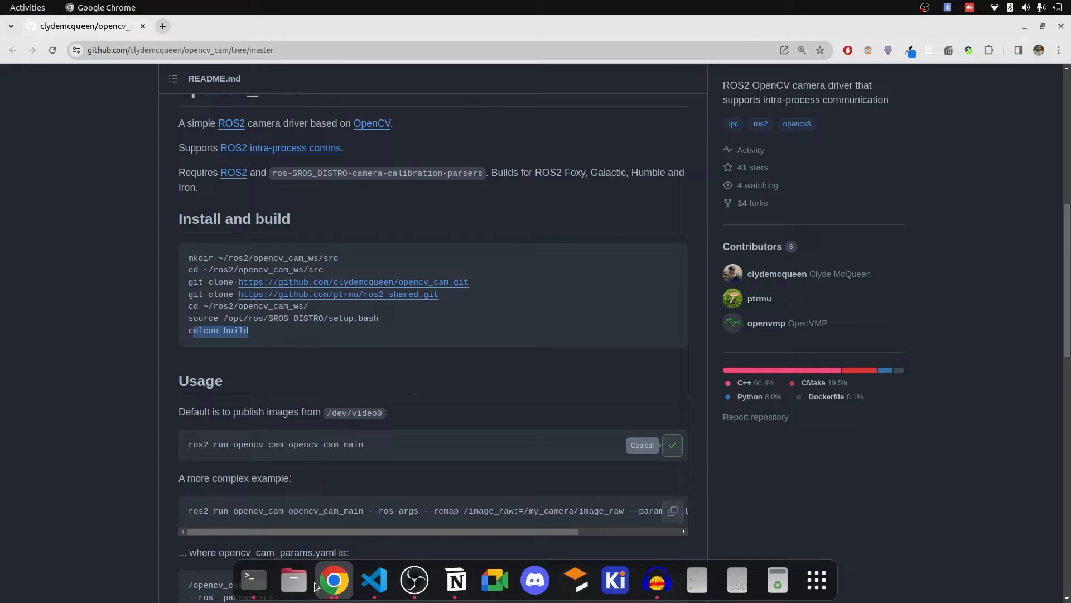
Source install/setup.bash, run opencv_cam (device 0 fails) and note the index parameter
text(source install/setup.bash)
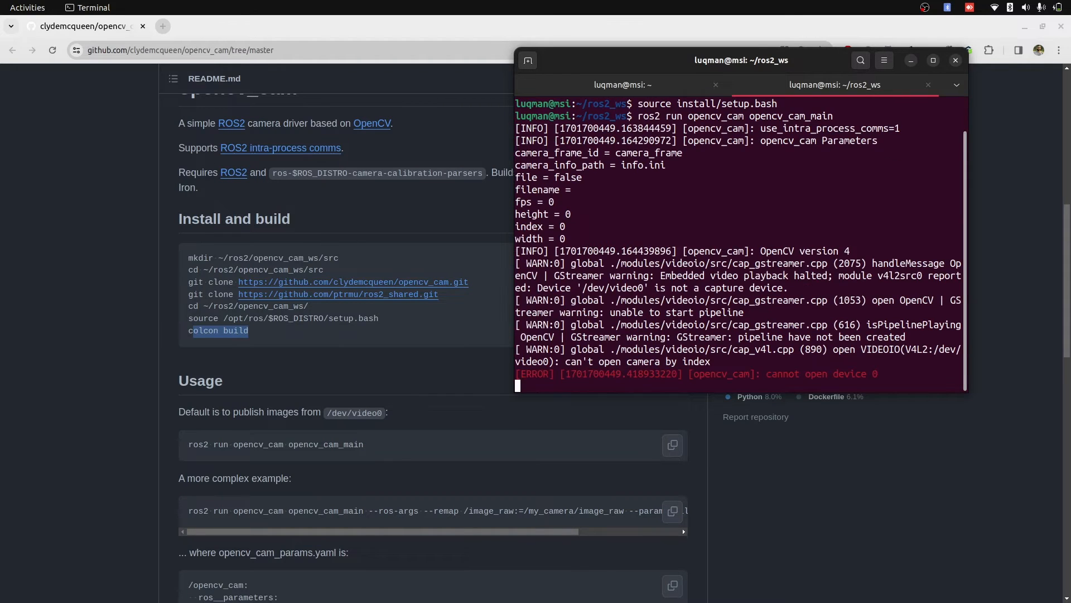
double_click(824, 373)
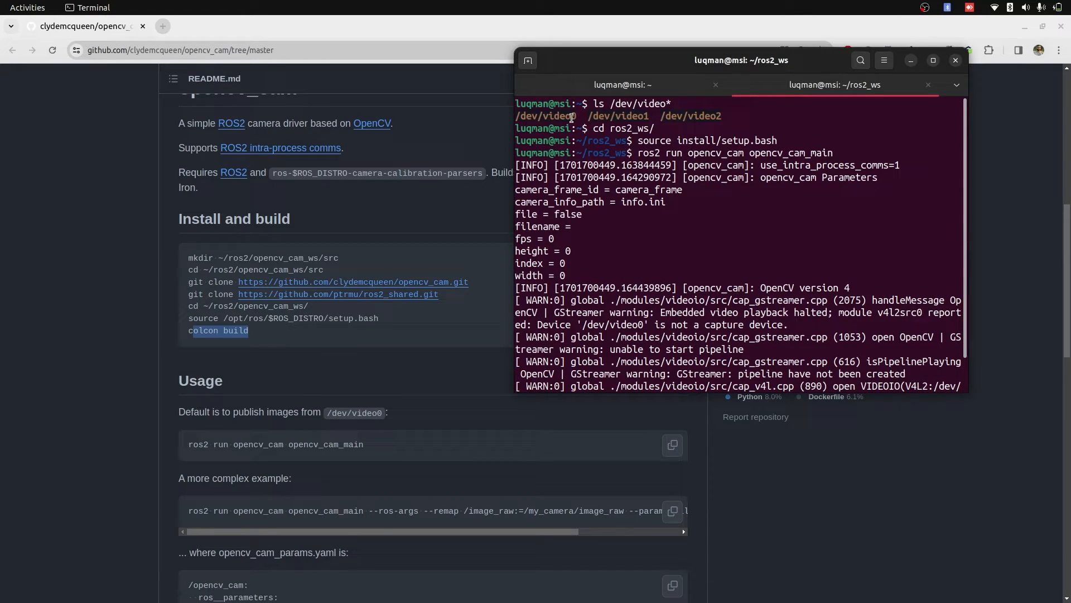
double_click(545, 115)
text(ros2 param list)
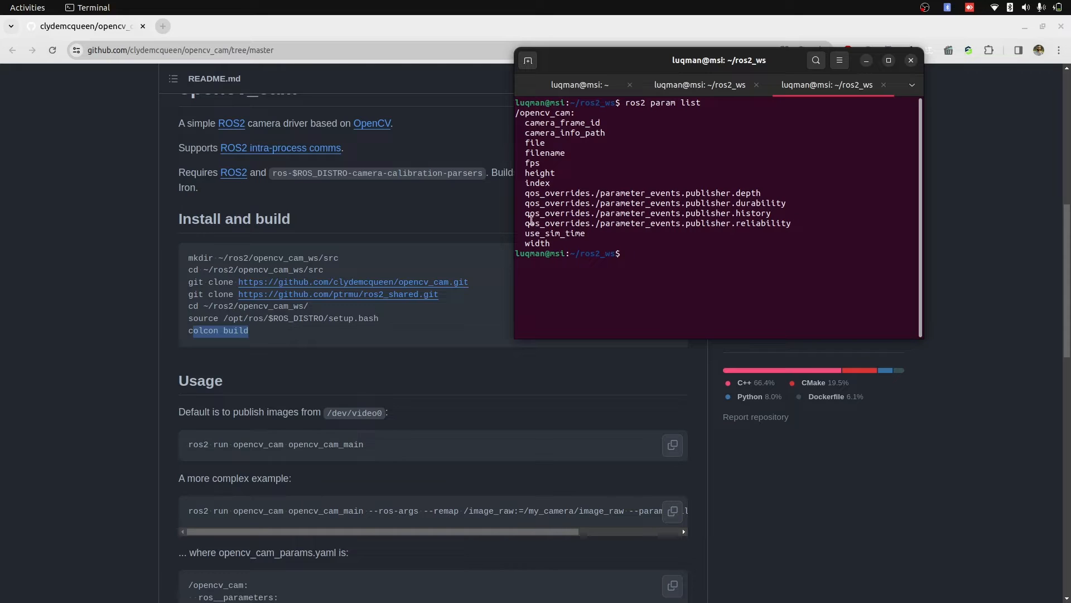
double_click(565, 132)
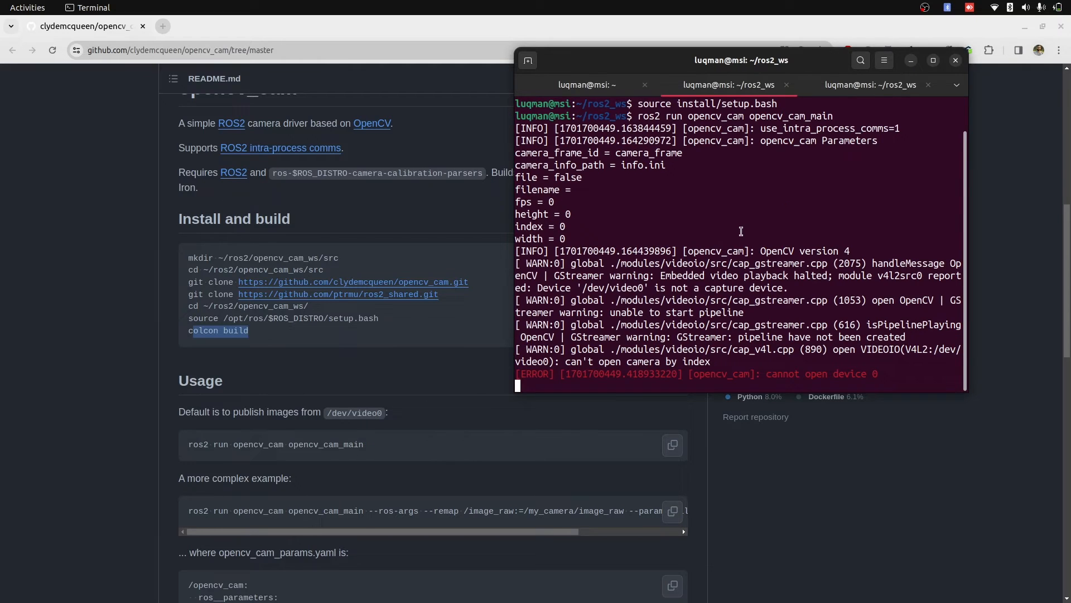
Stop the node and rerun opencv_cam_main with --ros-args --param index:=1 so it starts publishing
key(ctrl+c)
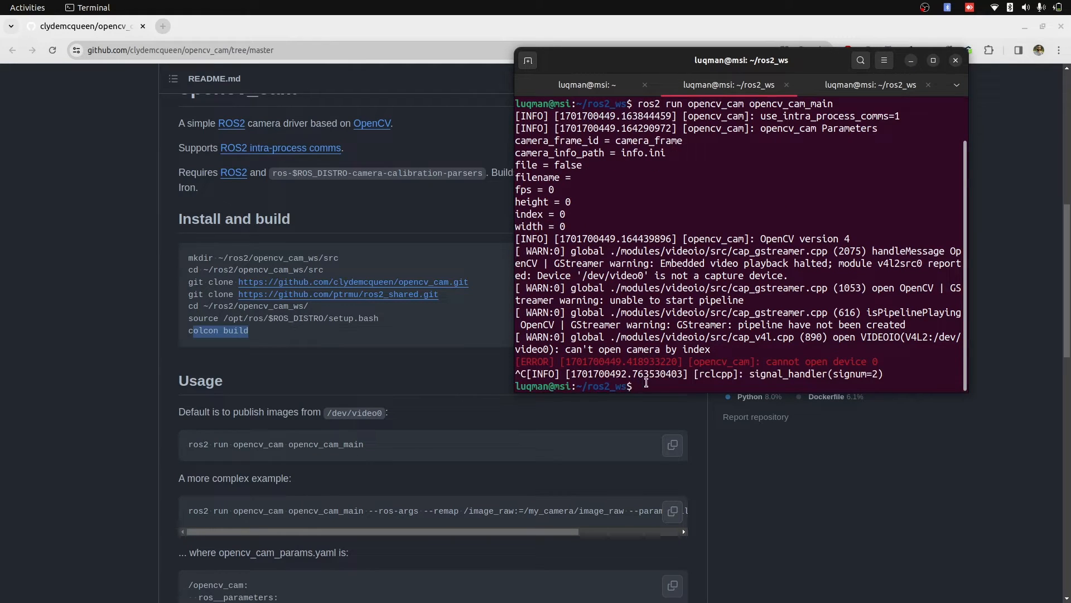
text(ros2 run opencv_cam opencv_cam_main --ros-)
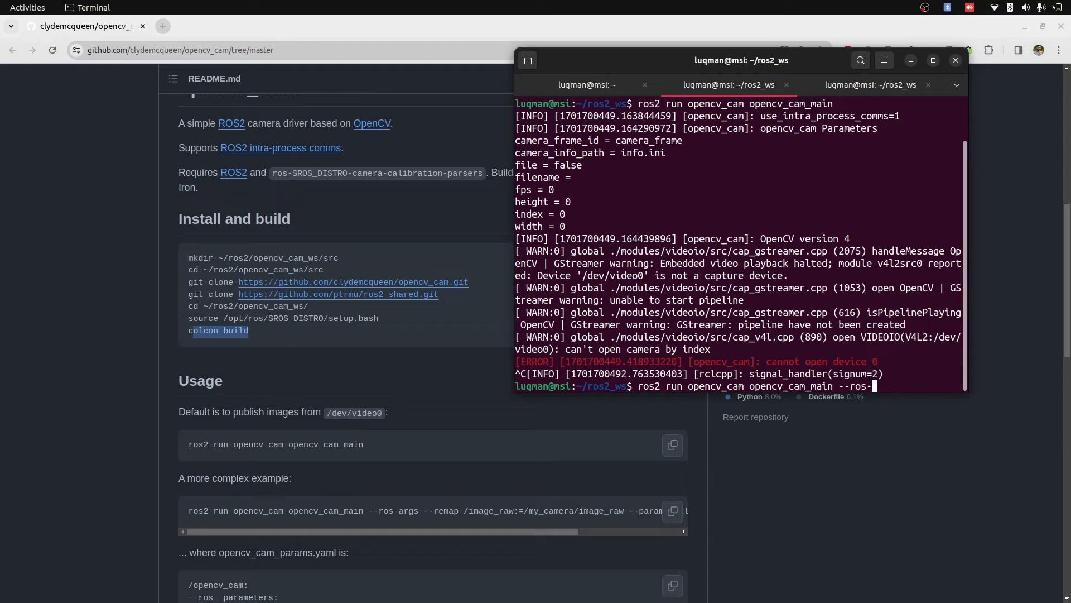
text(args)
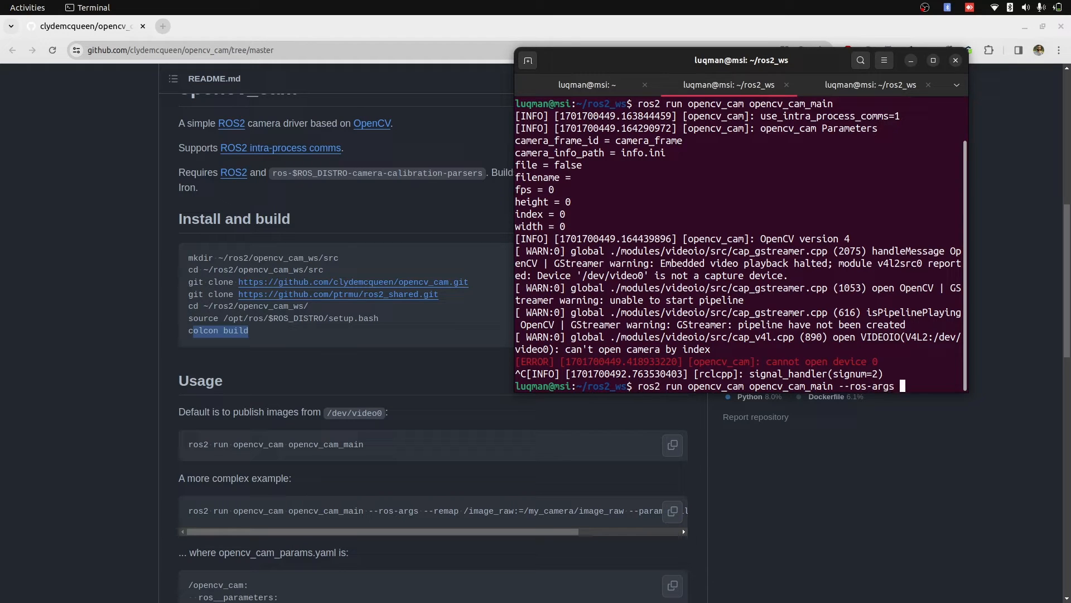
text(--param)
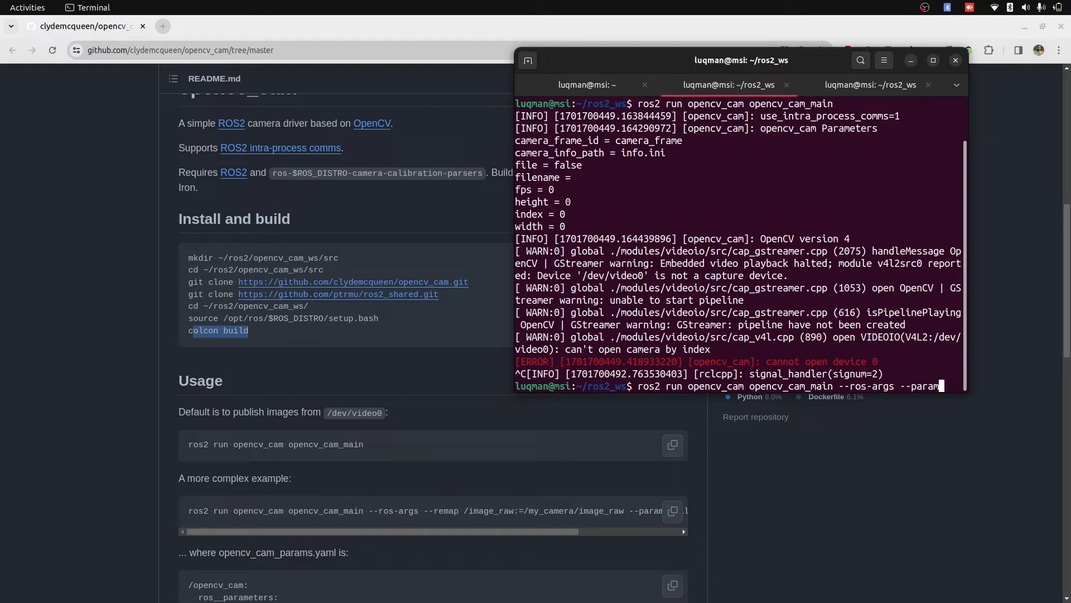
text(index:=1)
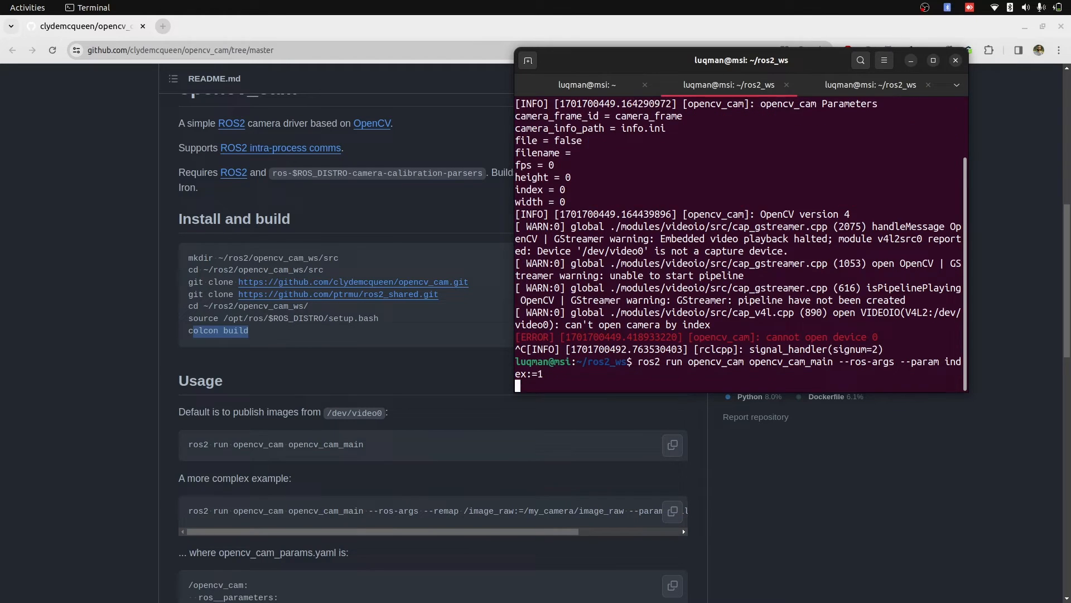
key(Return)
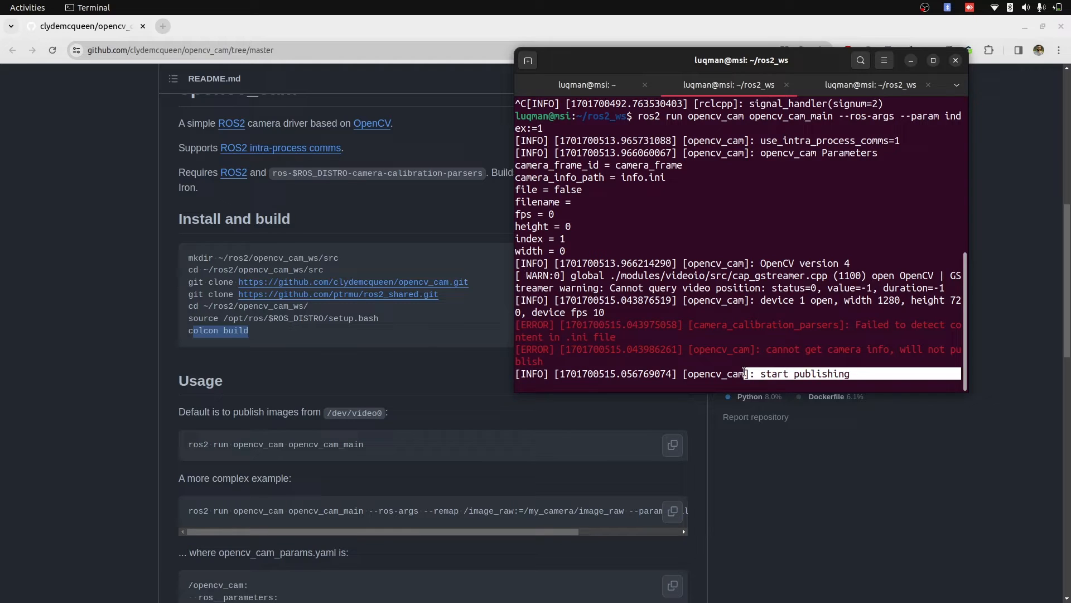
drag(751, 373, 799, 350)
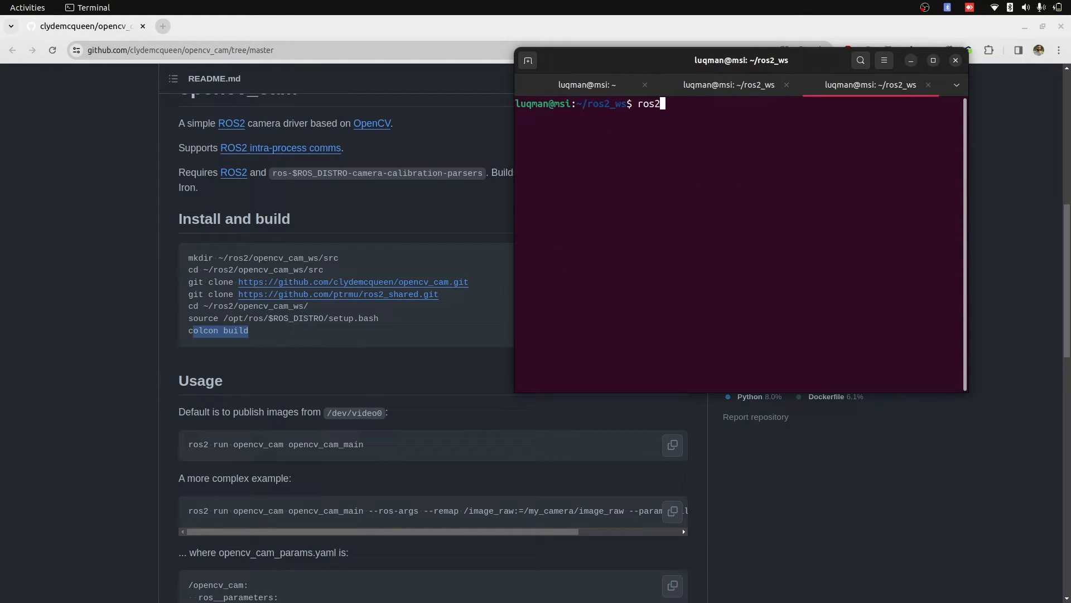
Run rqt_image_view to see the /image_raw feed, then bring the opencv_cam README forward
text(run rqt_)
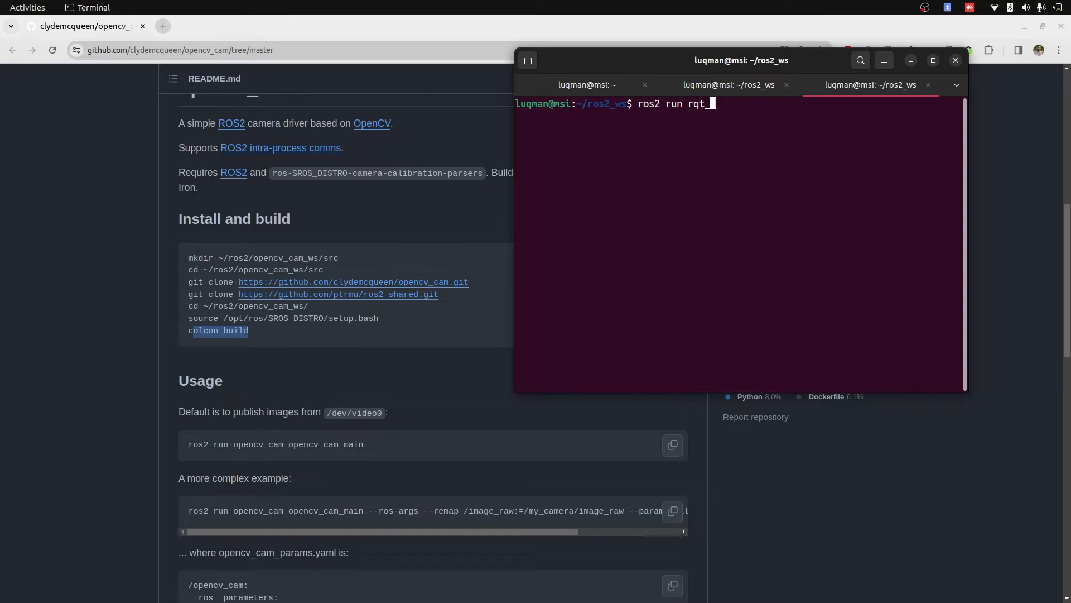
text(image_view rq)
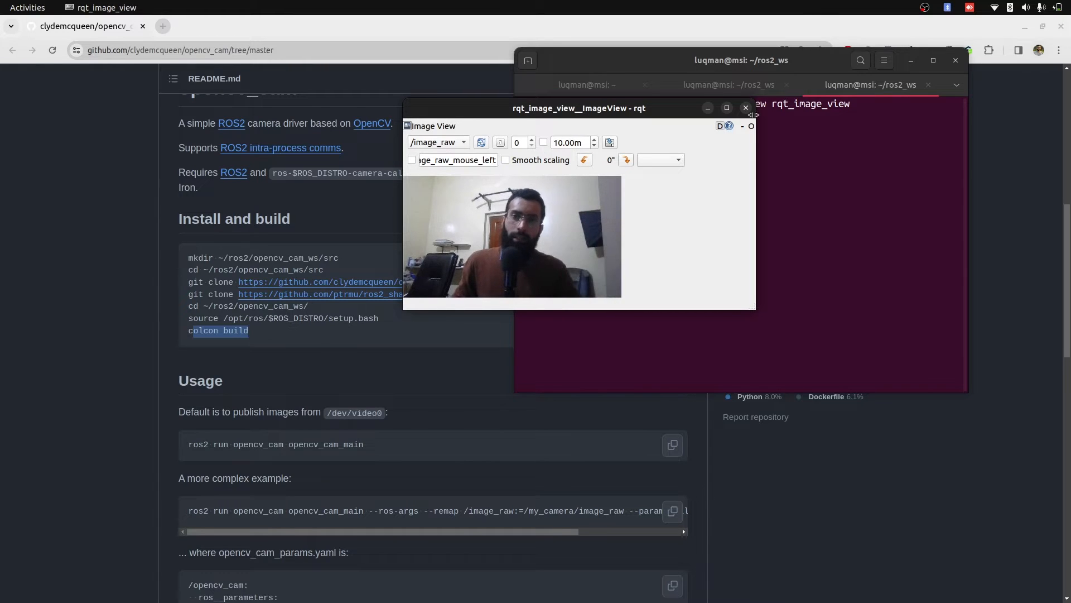
click(745, 107)
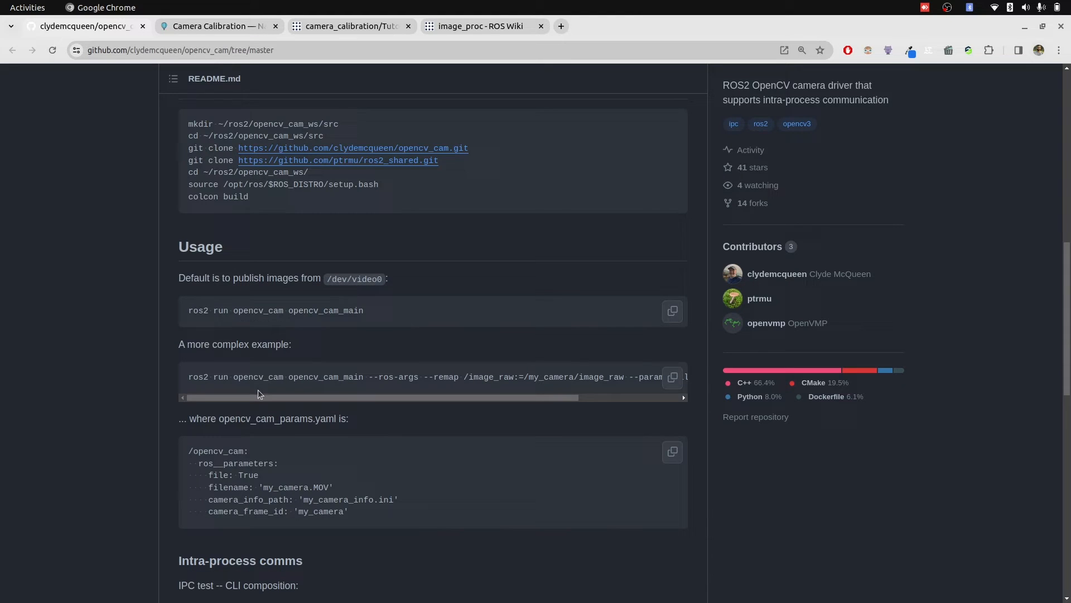
mouse_move(273, 405)
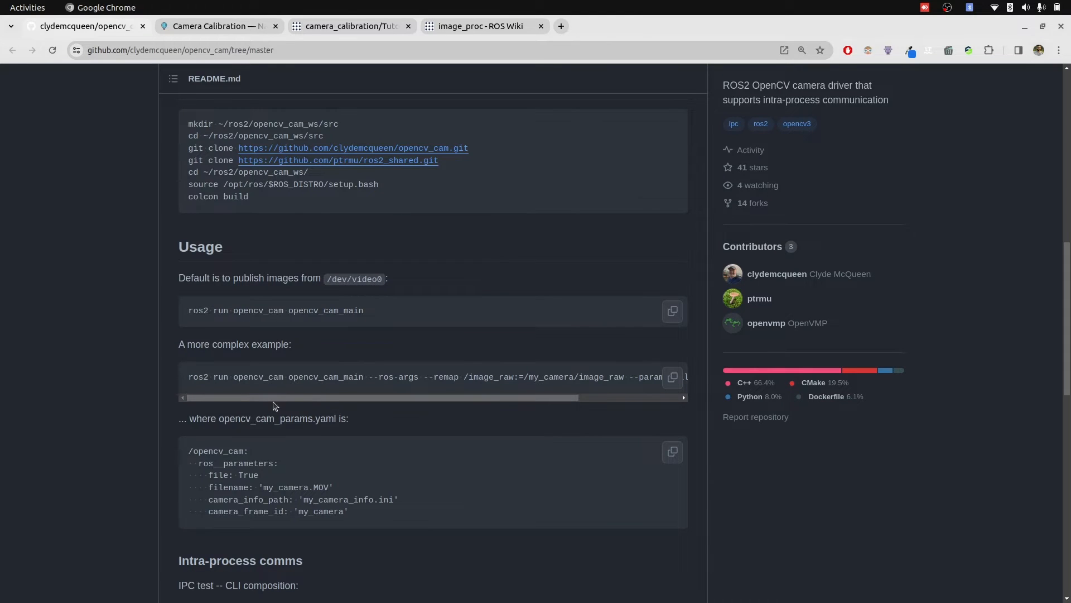
Read the full params-file run command and the ROS wiki's sample calibration output, then return to the README
drag(274, 398, 496, 397)
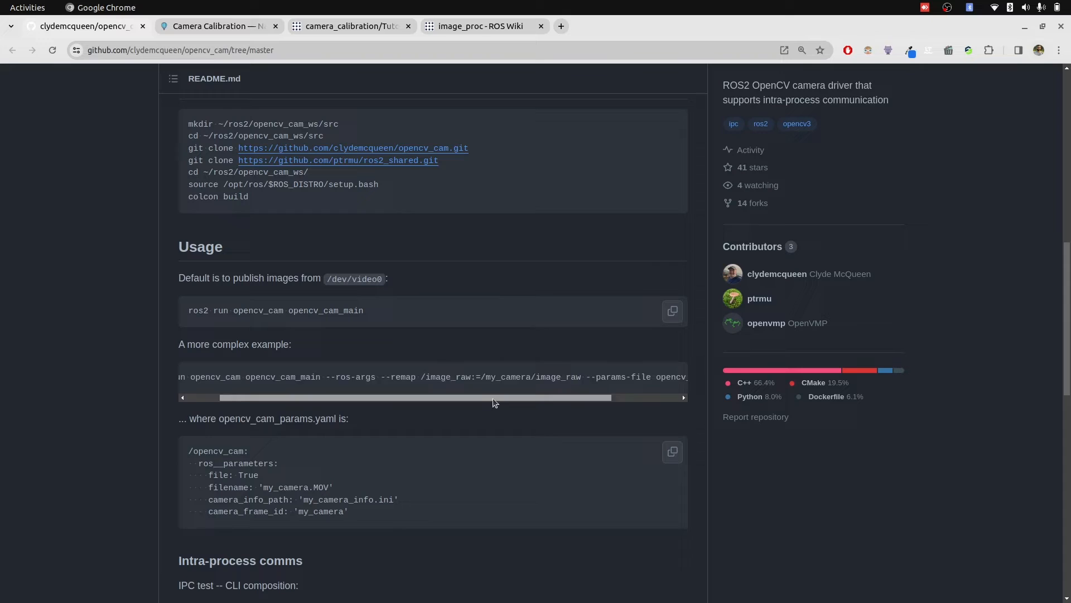
drag(496, 397, 576, 397)
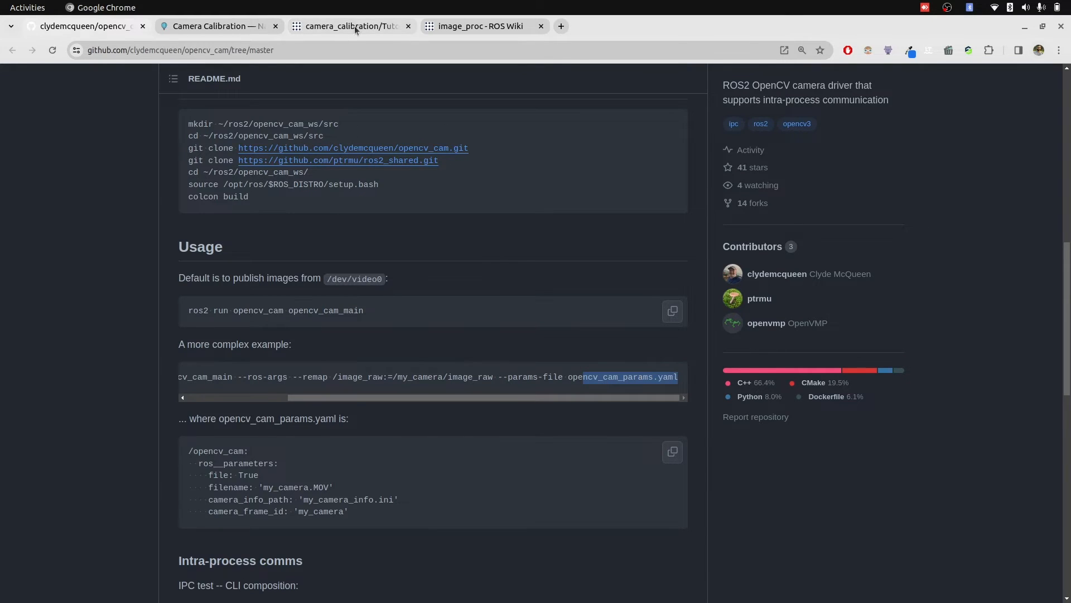
click(349, 26)
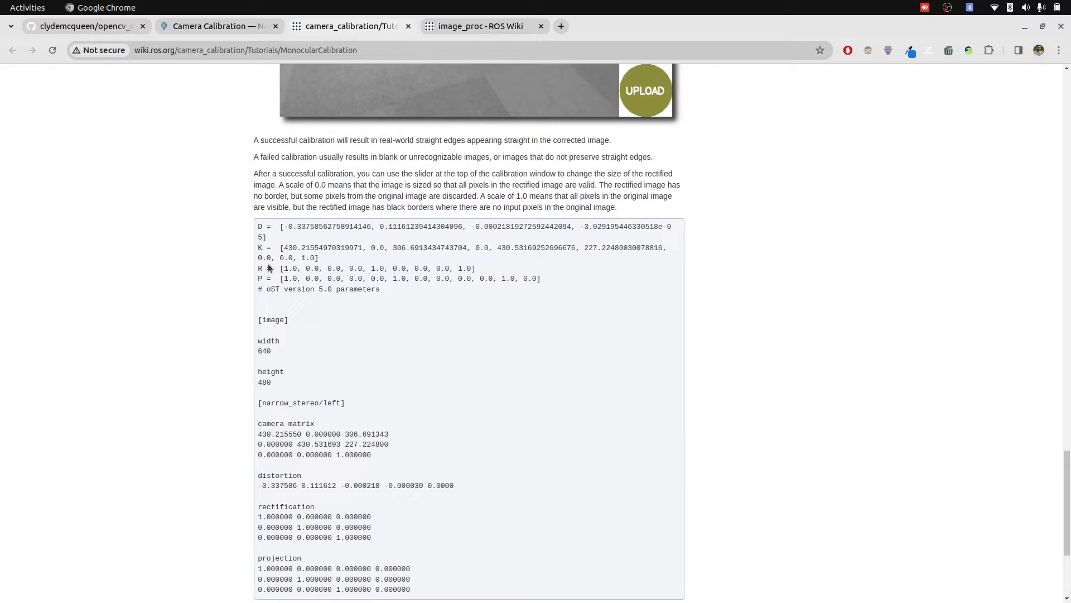
mouse_move(312, 433)
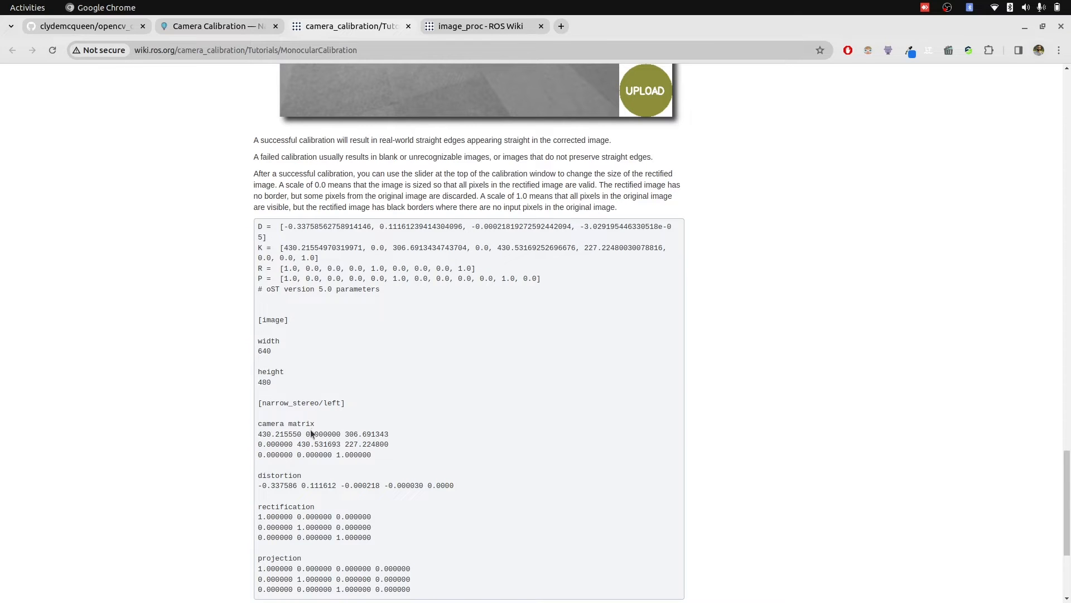
scroll(down, 3)
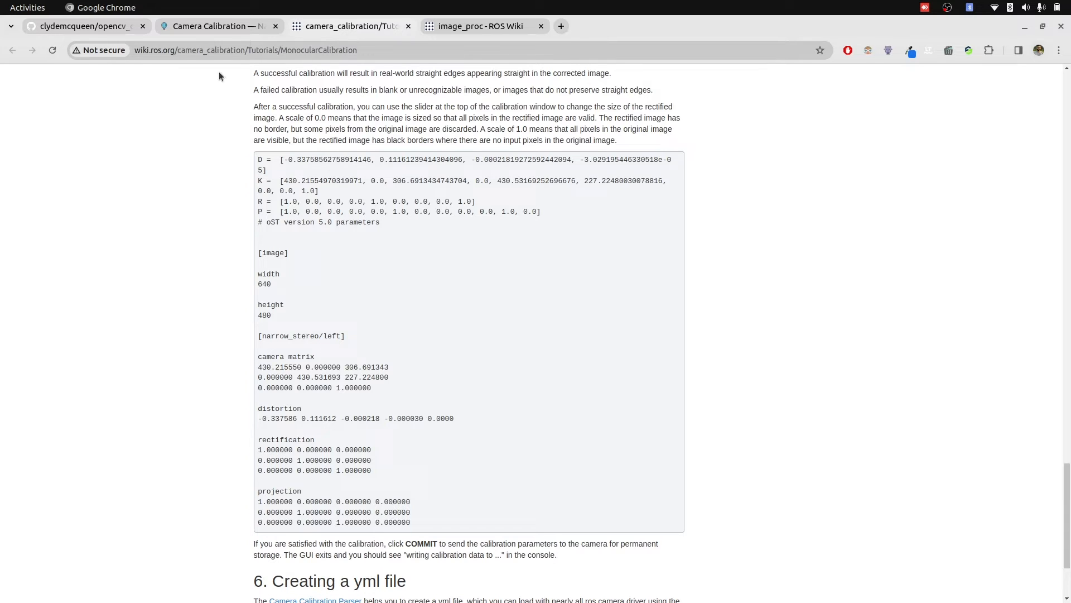
click(81, 25)
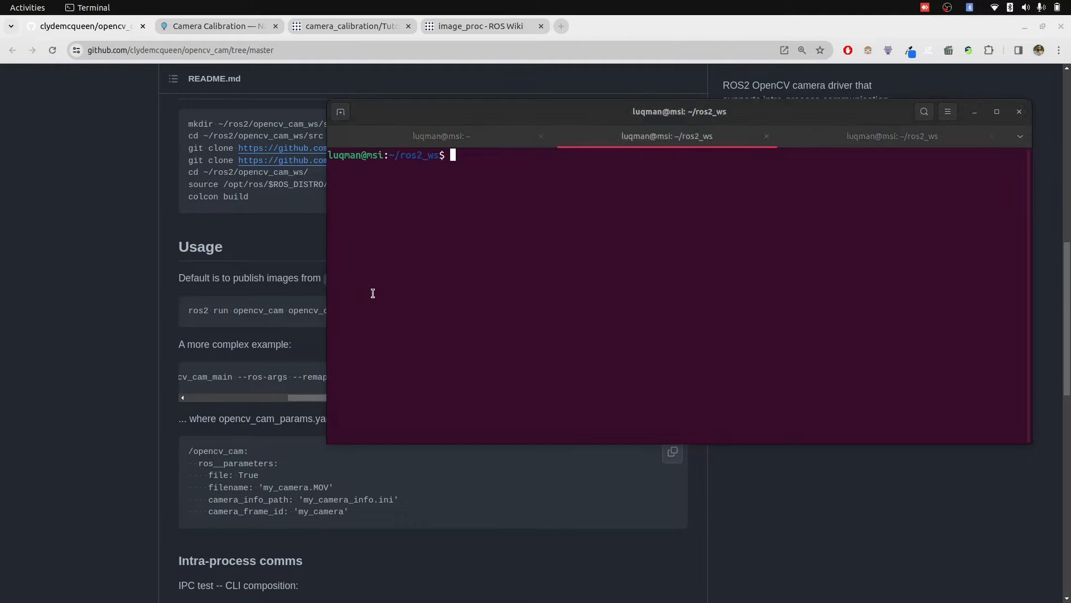
Begin typing sudo apt-get install ros-humble-im... for a ROS Humble package
text(sudo apt)
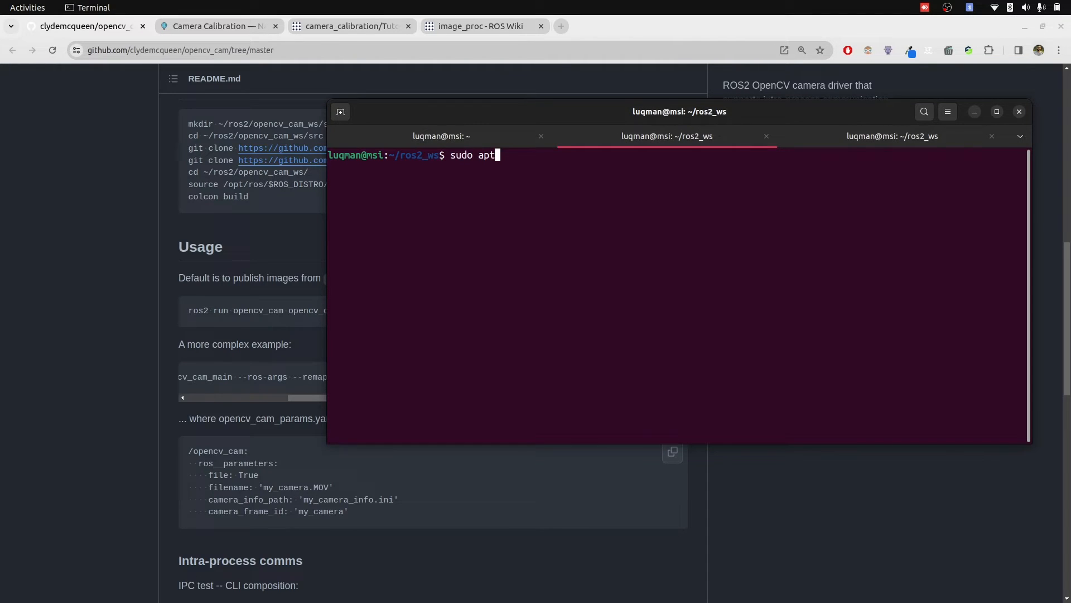
text(-get install ros-)
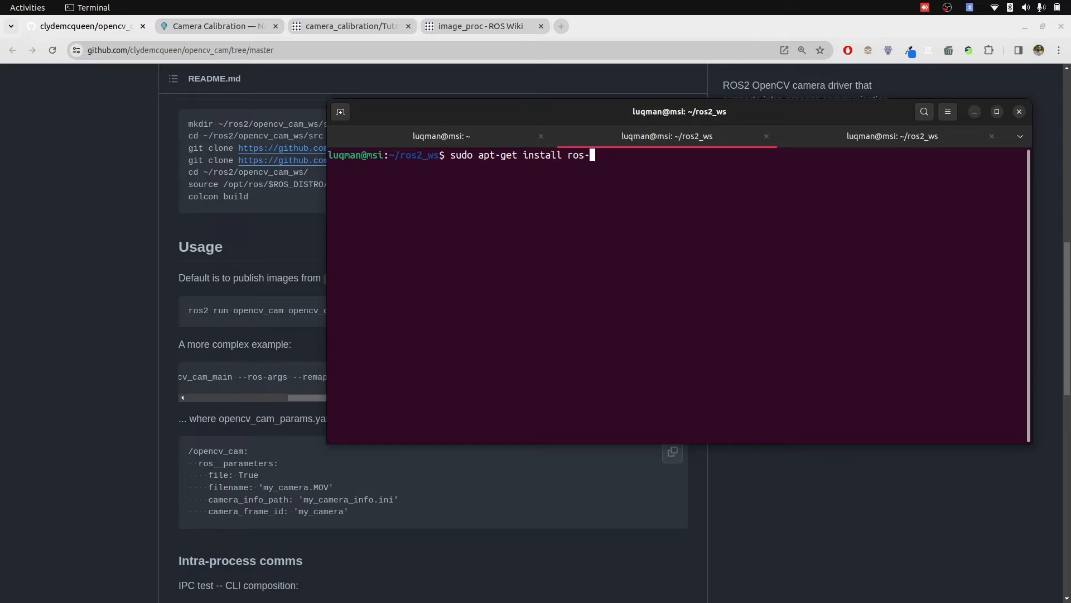
text(humble-im)
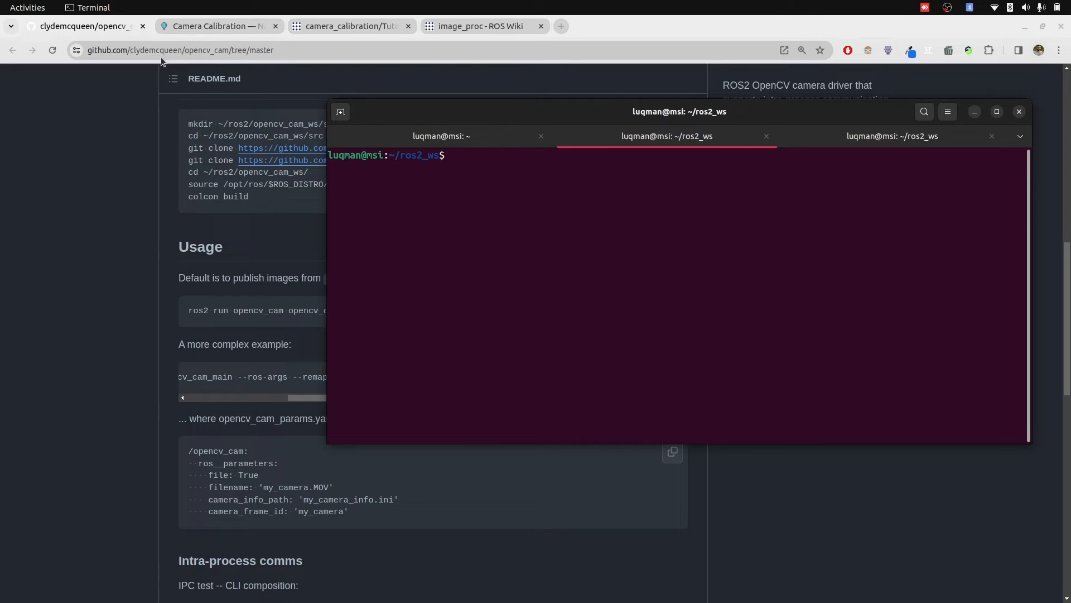
Read the Nav2 Camera Calibration tutorial's requirements and Tutorial Steps
click(215, 26)
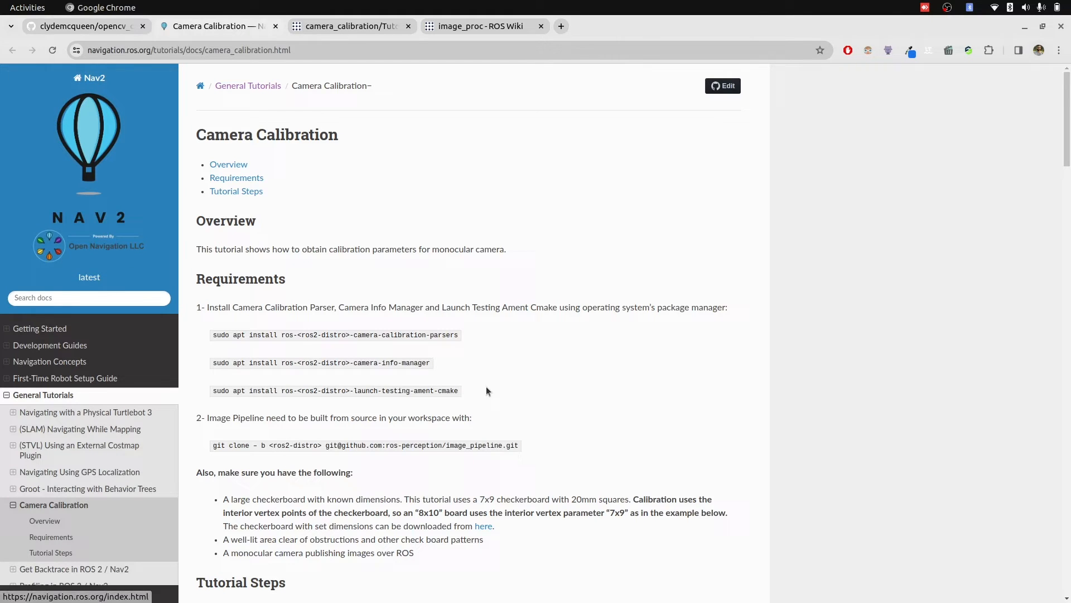
drag(318, 335, 366, 362)
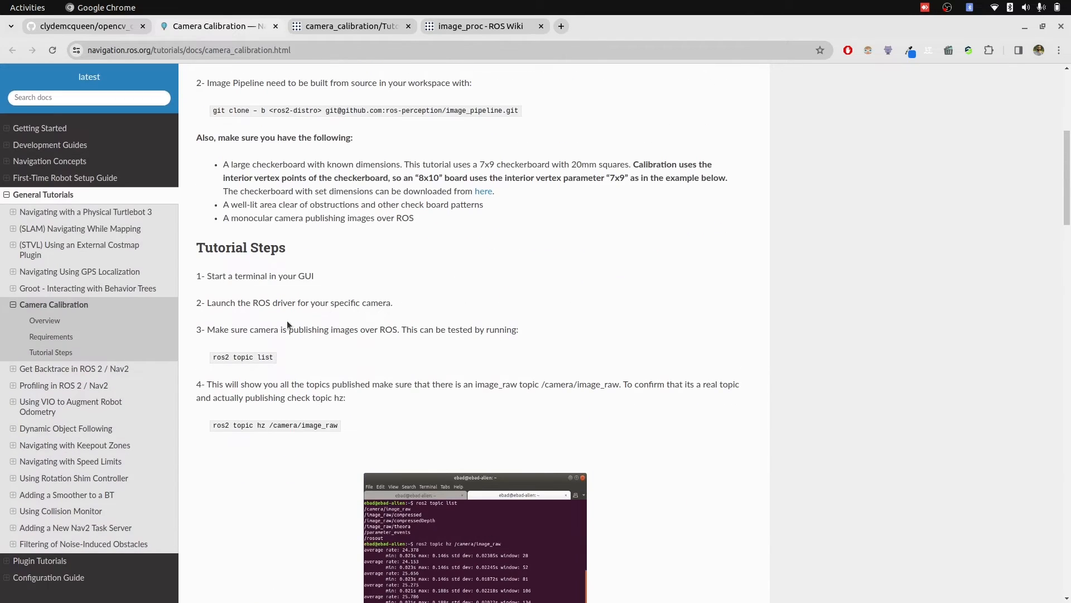
scroll(down, 3)
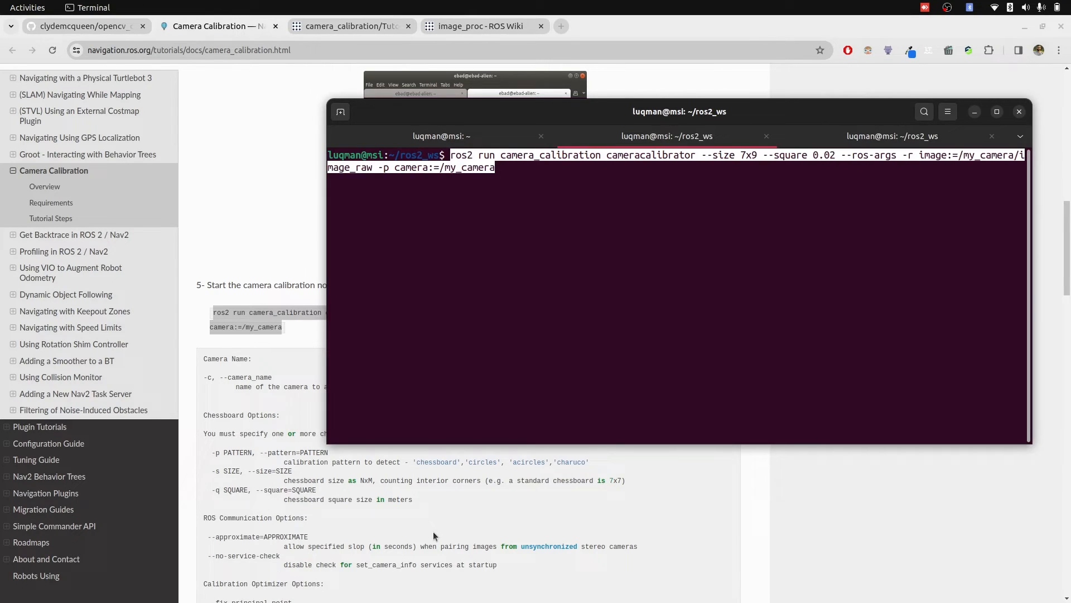
Copy the -p pattern option from the tutorial to add -p chessboard to the cameracalibrator command
key(BackSpace)
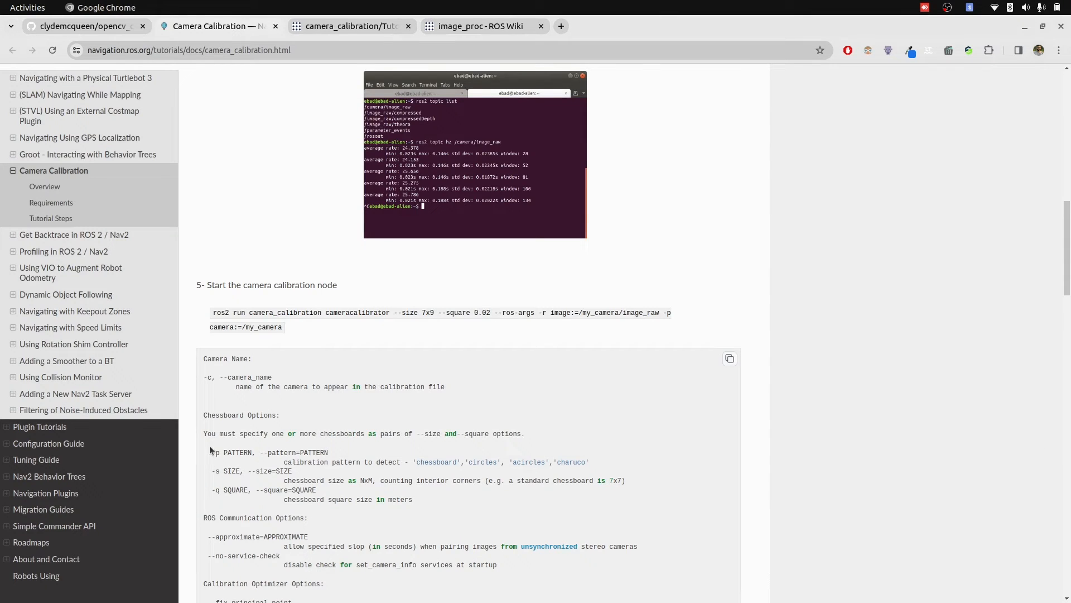
drag(208, 451, 327, 452)
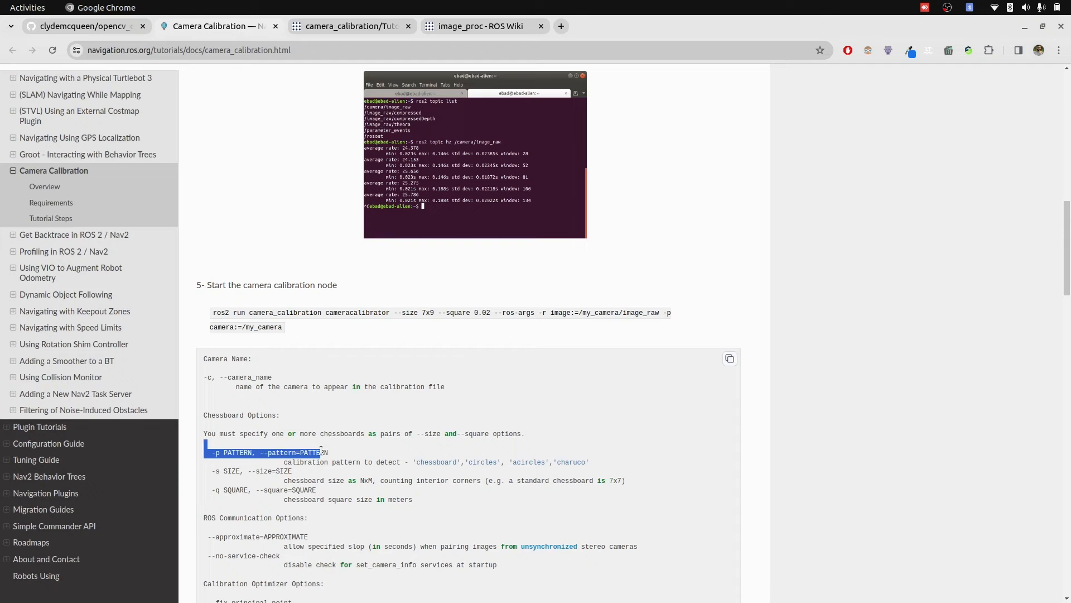
right_click(436, 462)
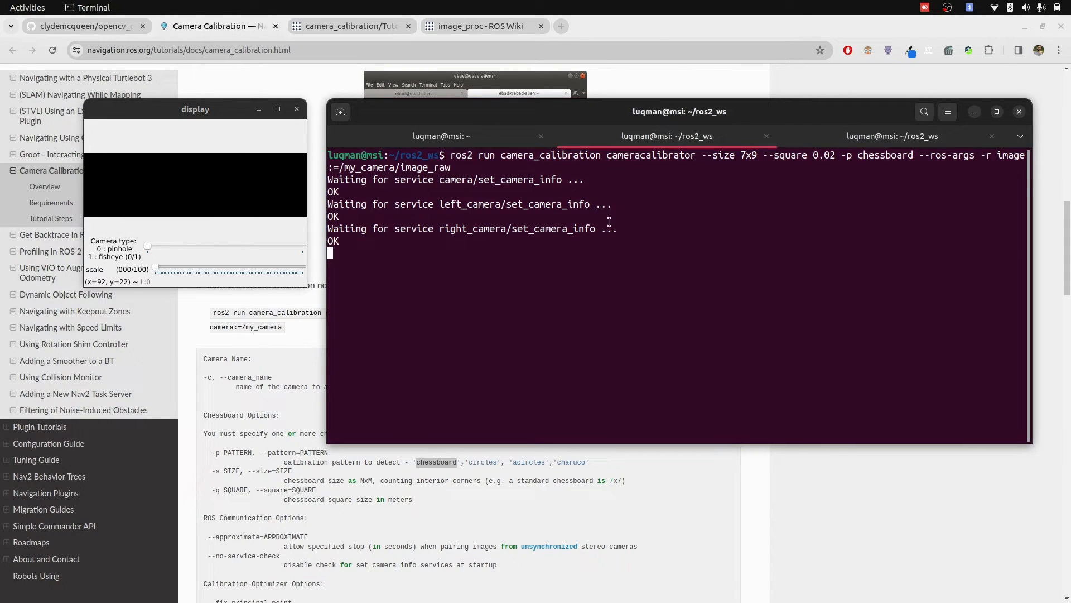
Stop the calibrator and rerun it with --no-service-check --size 7x9 reading /image_raw
key(ctrl+c)
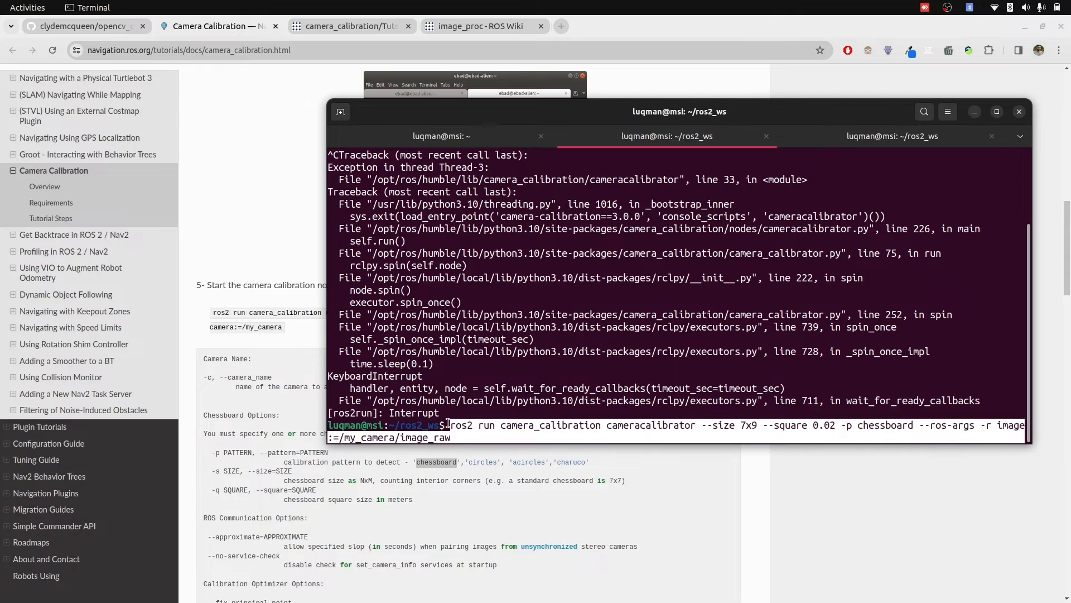
text(ros2 run opencv_cam opencv_cam_main --ros-args --param index:=1)
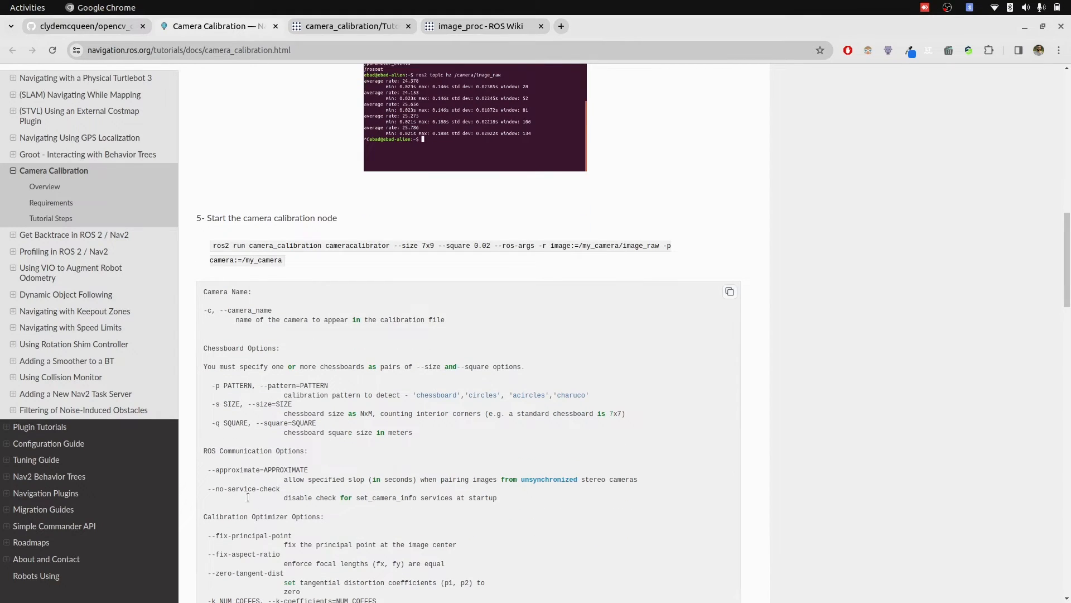
double_click(242, 489)
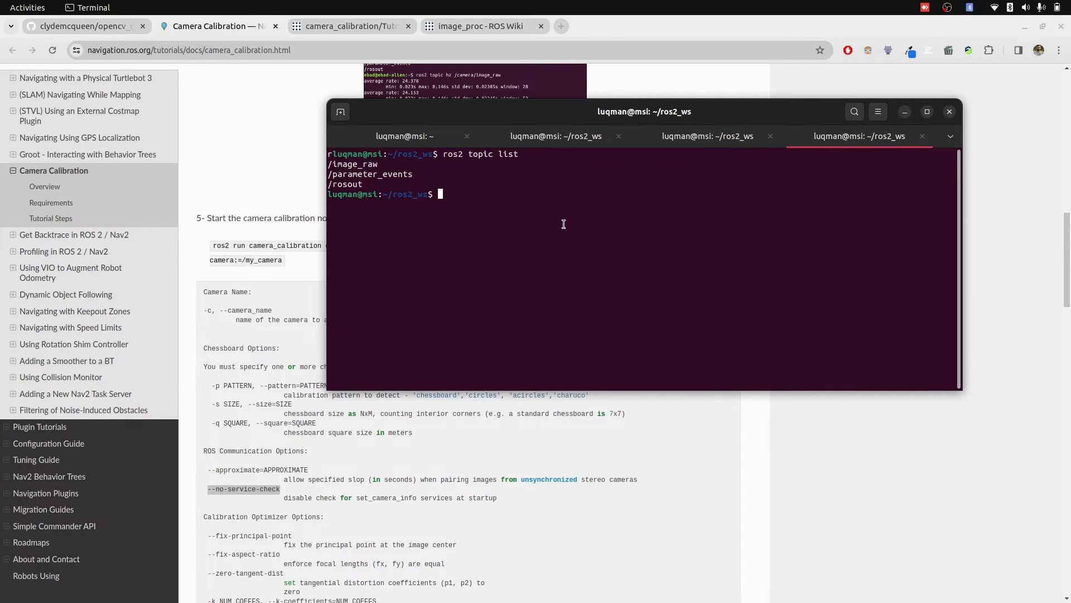
text(ros2 run camera_calibration cameracalibrator --no-service-check --size 7x9 --square 0.02 -p chessboard --ros-args -r image:=/image_raw)
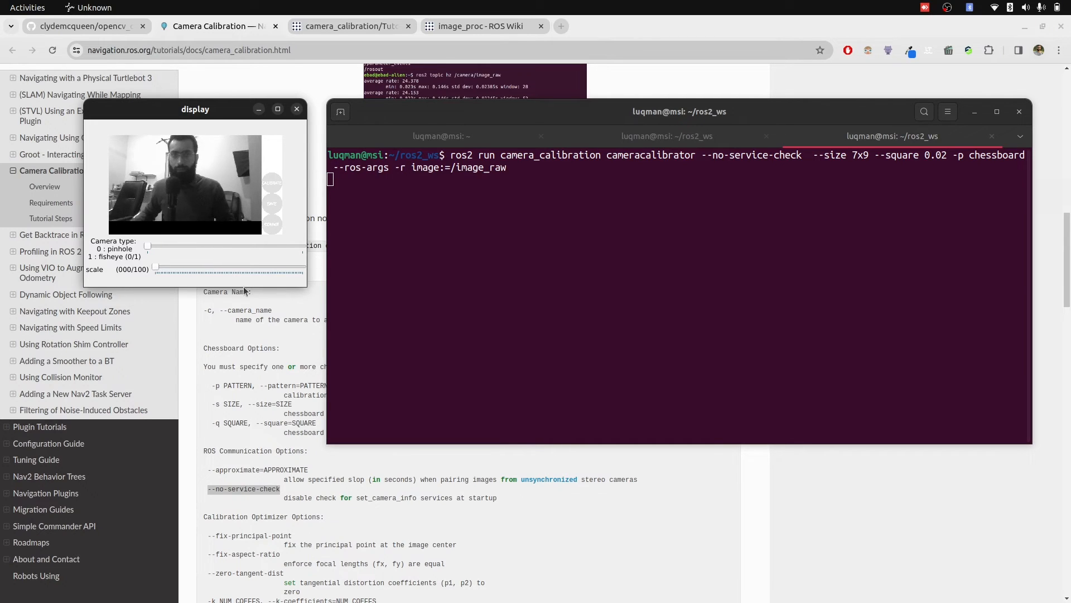
Interrupt the running cameracalibrator node with Ctrl+C, returning to the ros2_ws prompt
key(ctrl+c)
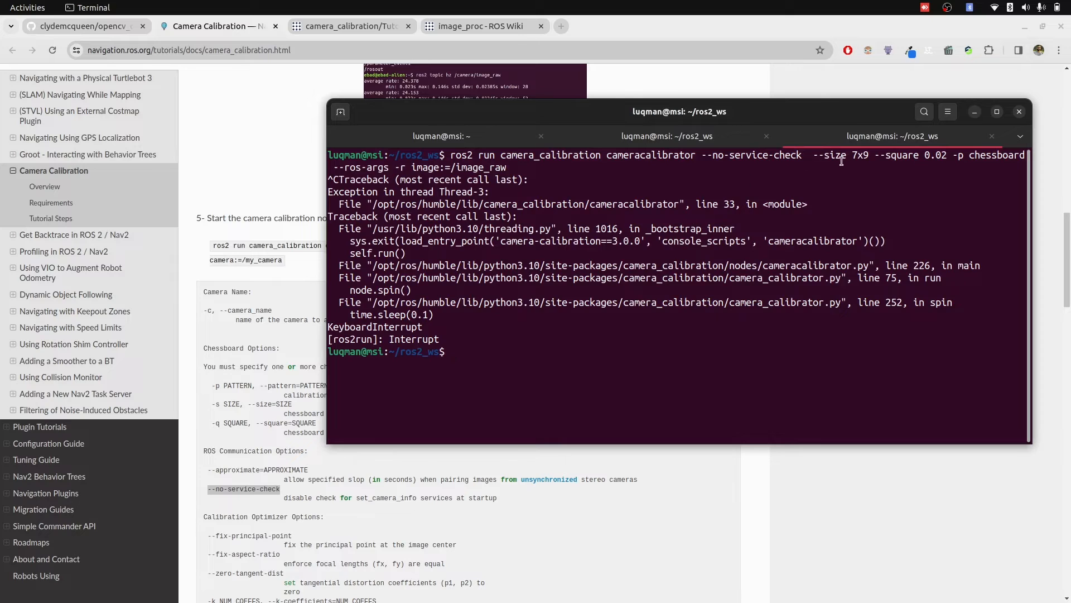
double_click(858, 154)
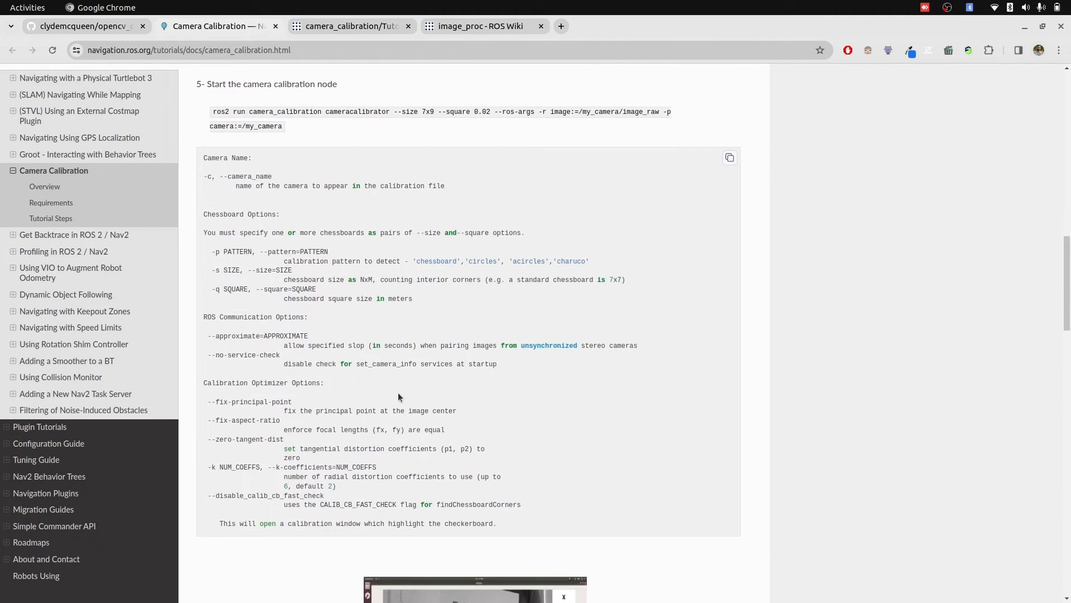
Read tutorial steps 6–8 on moving the checkerboard, CALIBRATE and reading the results
scroll(down, 3)
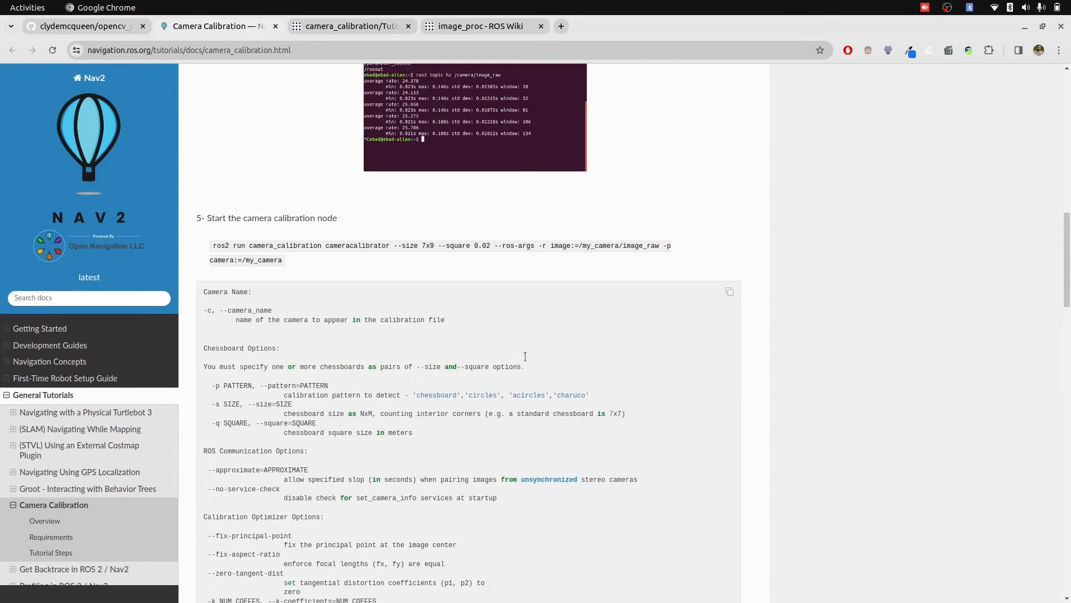
scroll(down, 3)
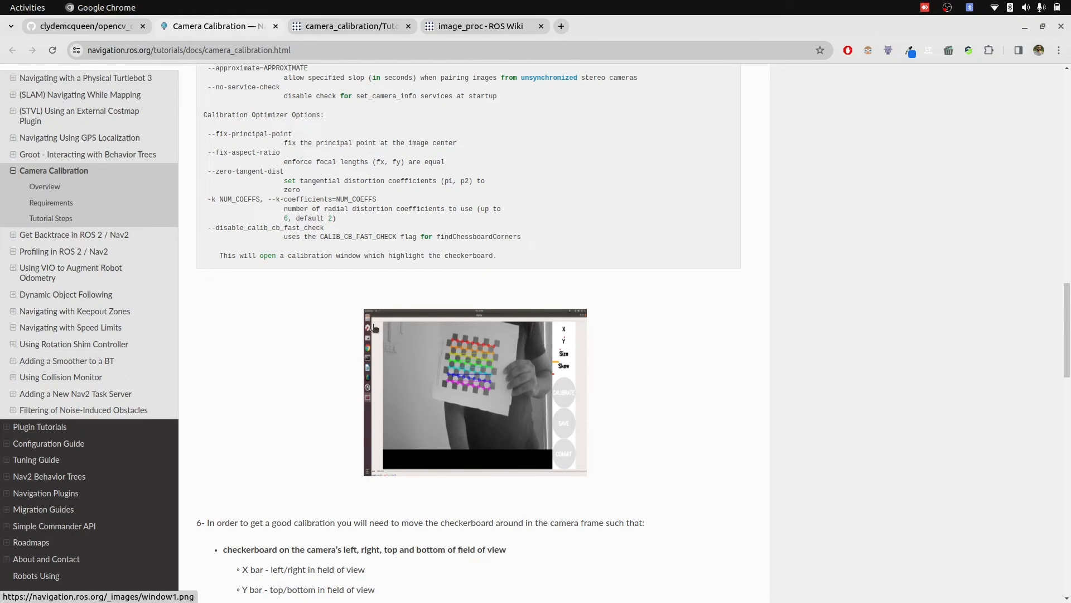
mouse_move(620, 446)
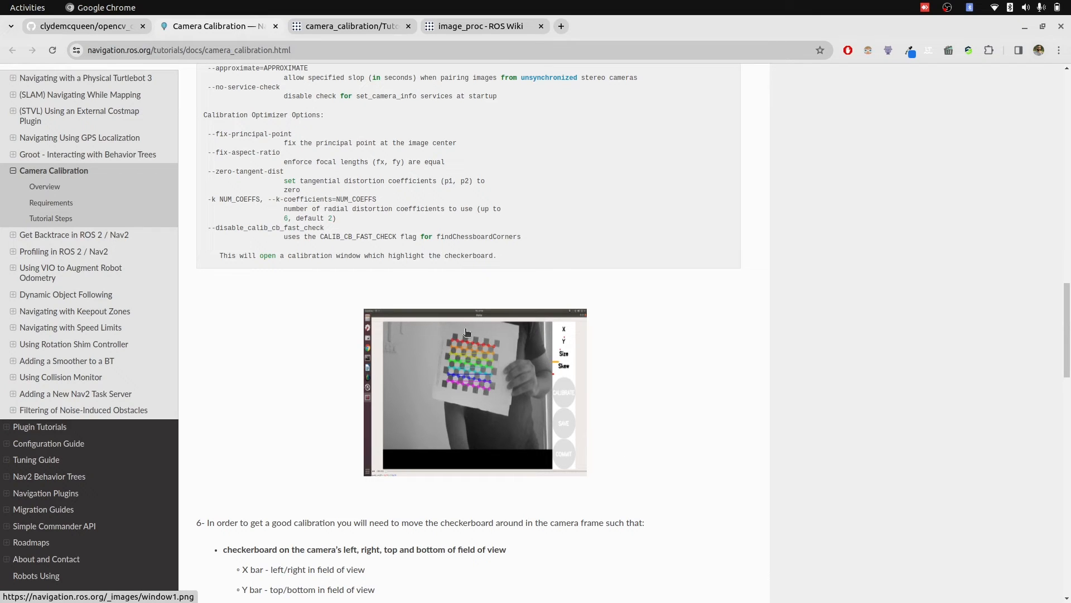
mouse_move(443, 383)
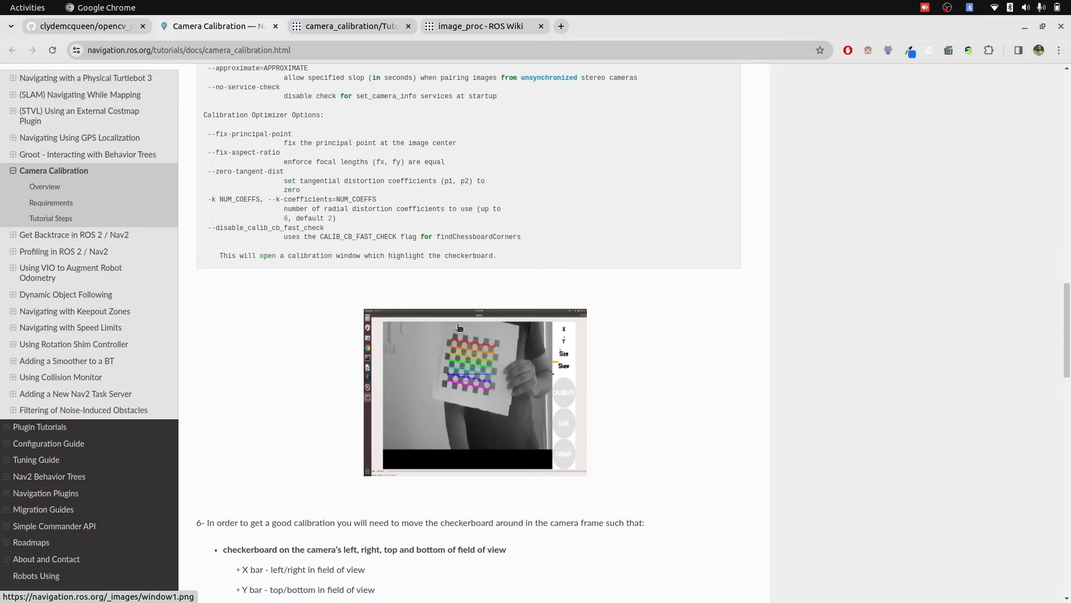
mouse_move(450, 330)
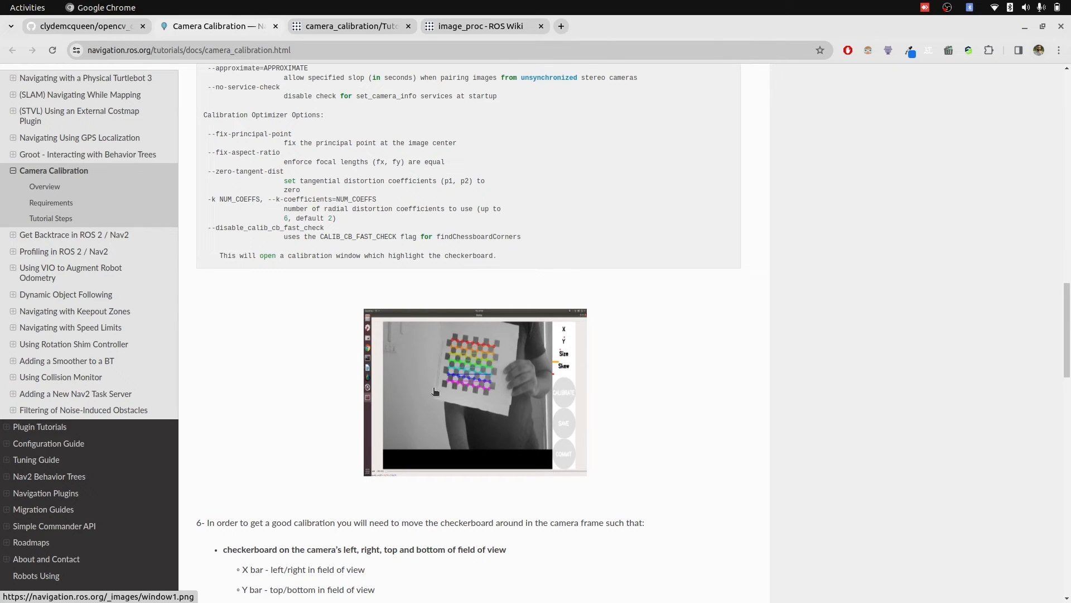
mouse_move(428, 381)
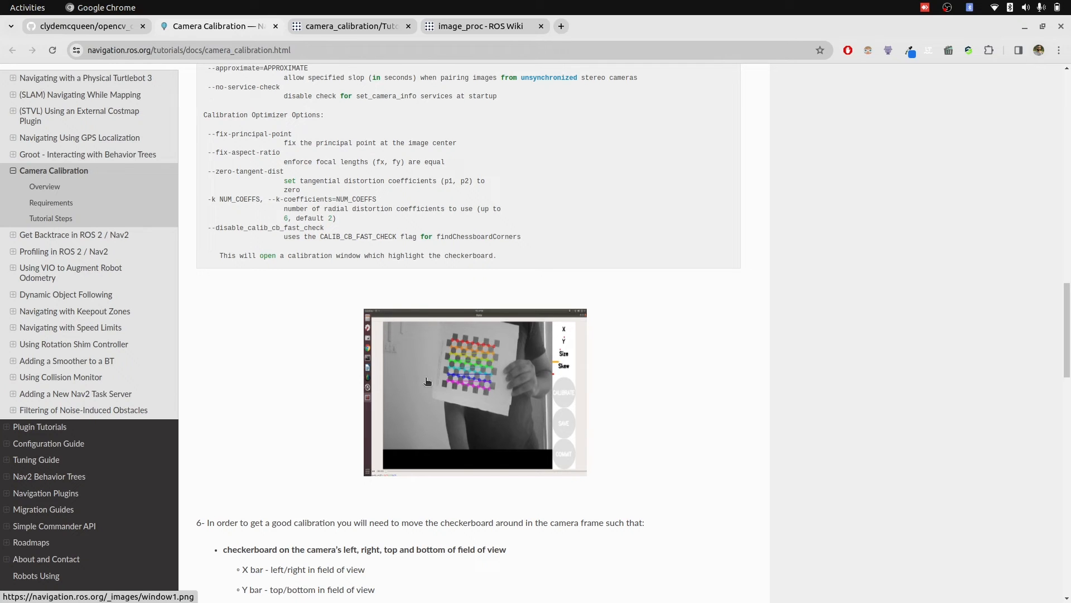
scroll(down, 3)
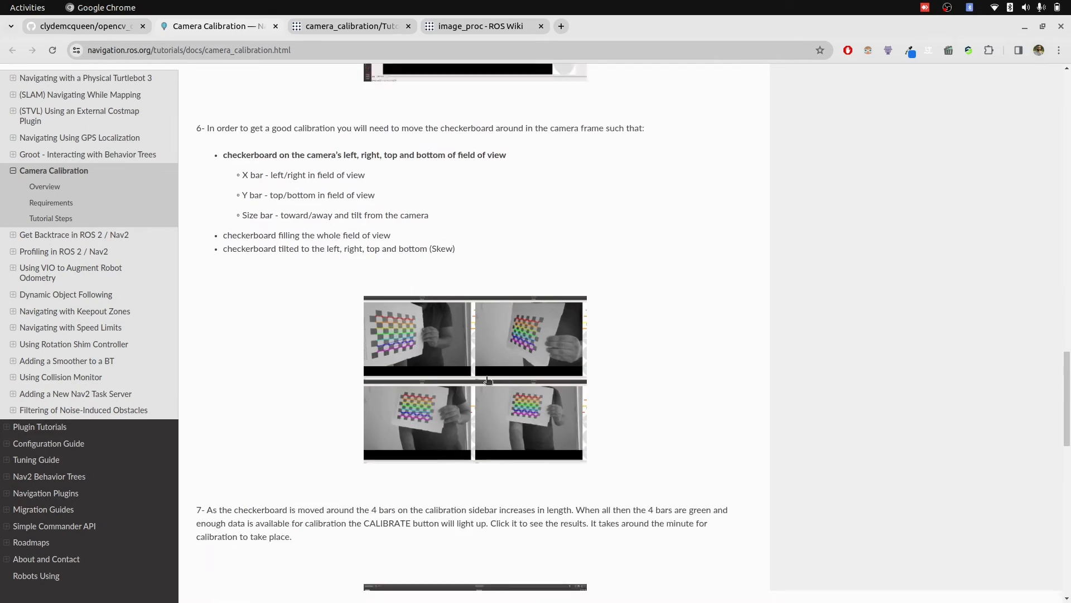
scroll(down, 3)
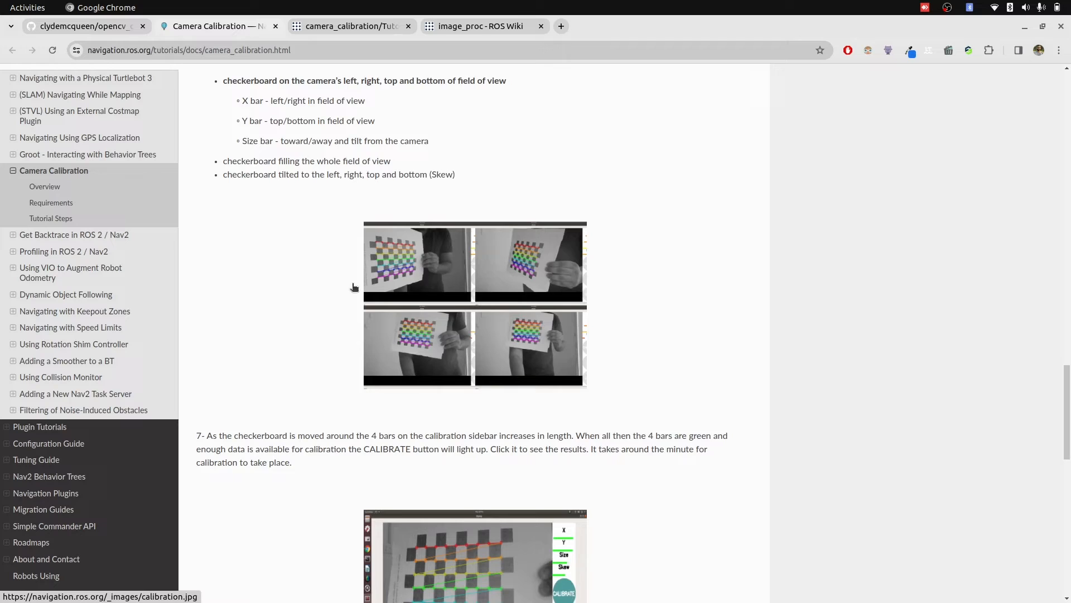
scroll(down, 3)
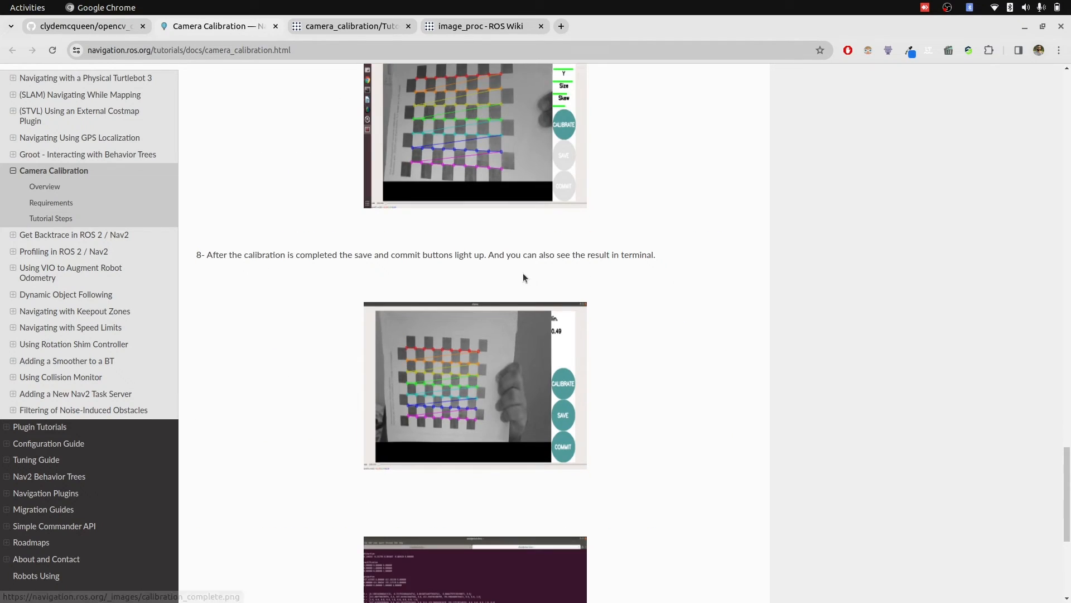
scroll(down, 3)
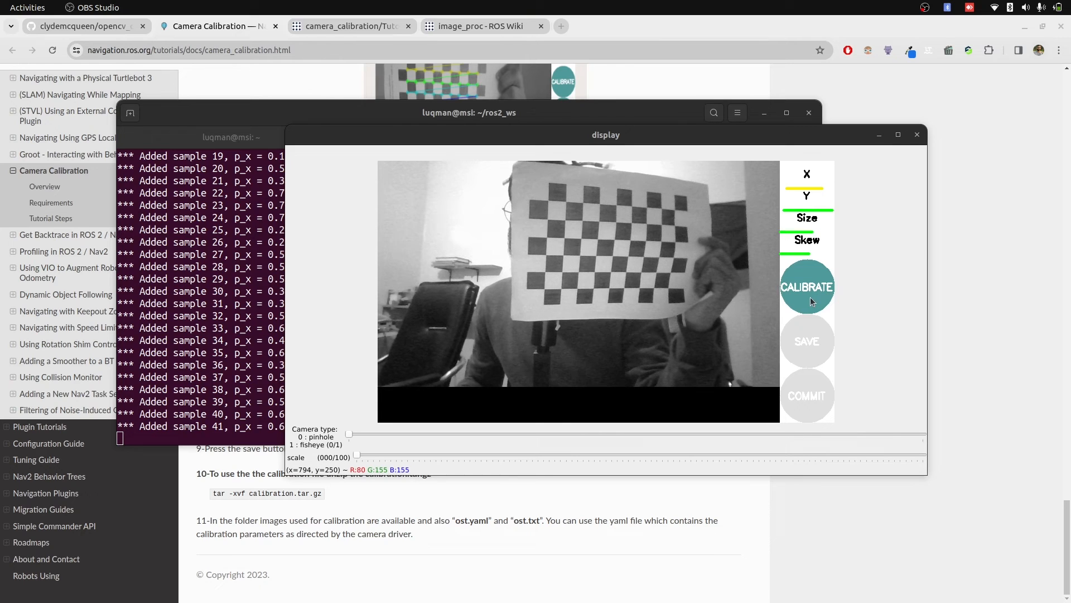
Calibrate from the collected samples and save the resulting camera parameters to /tmp
click(807, 286)
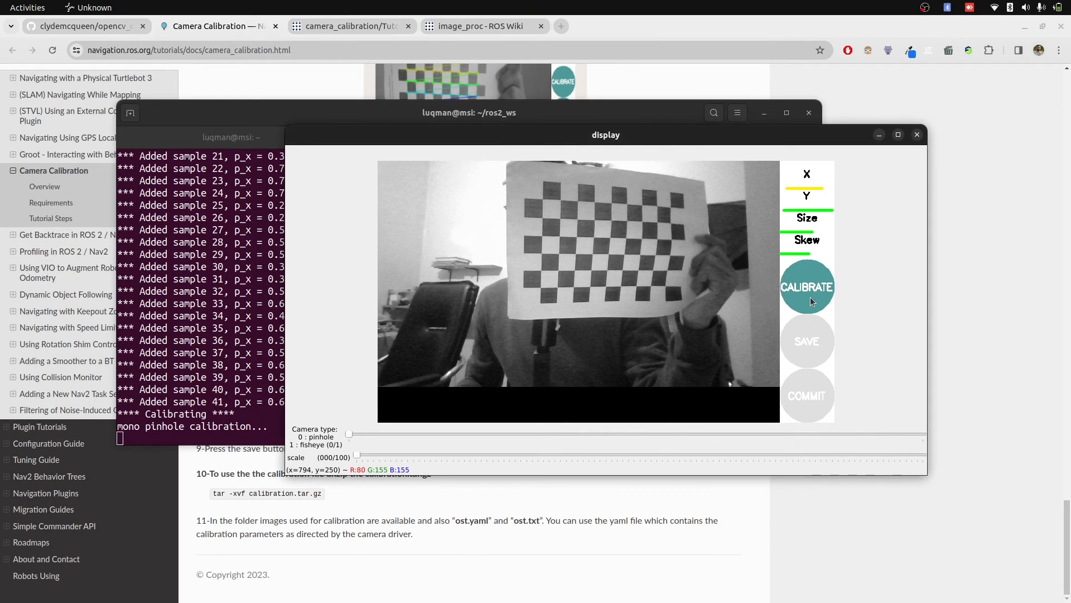
click(807, 286)
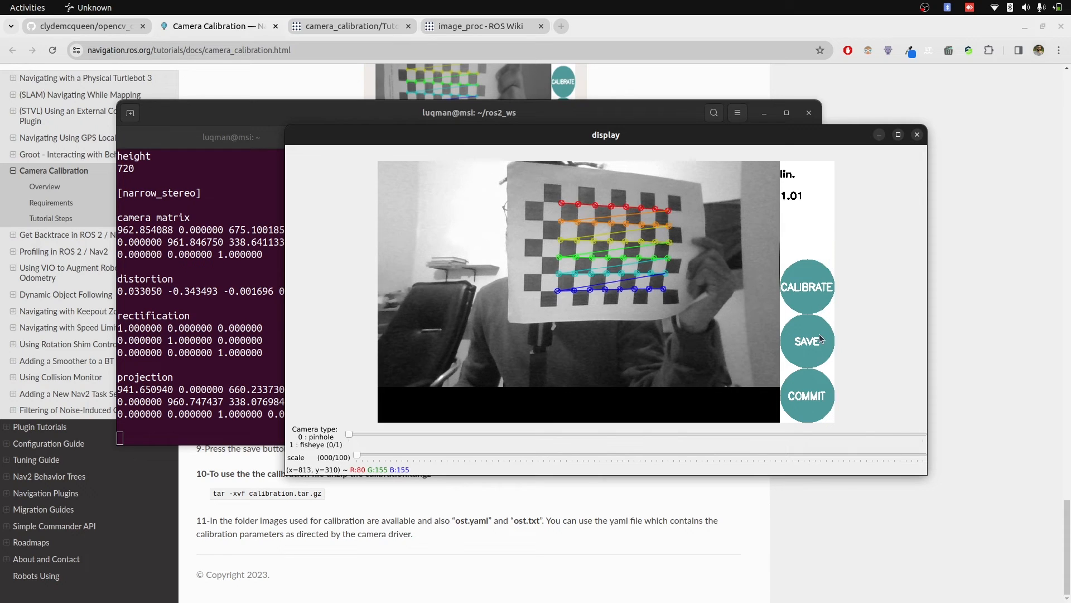
mouse_move(812, 345)
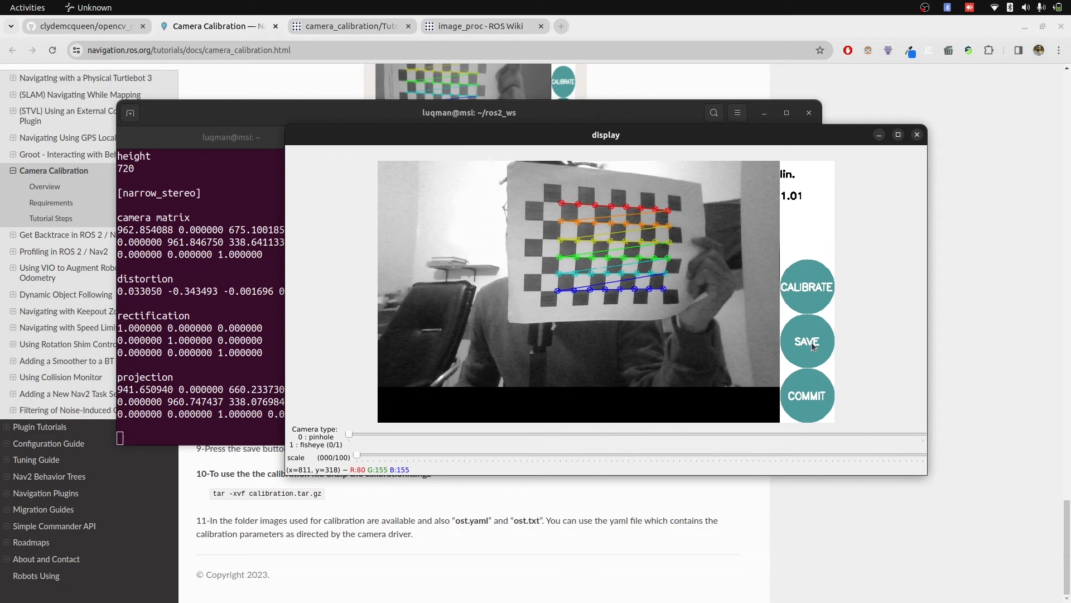
click(807, 342)
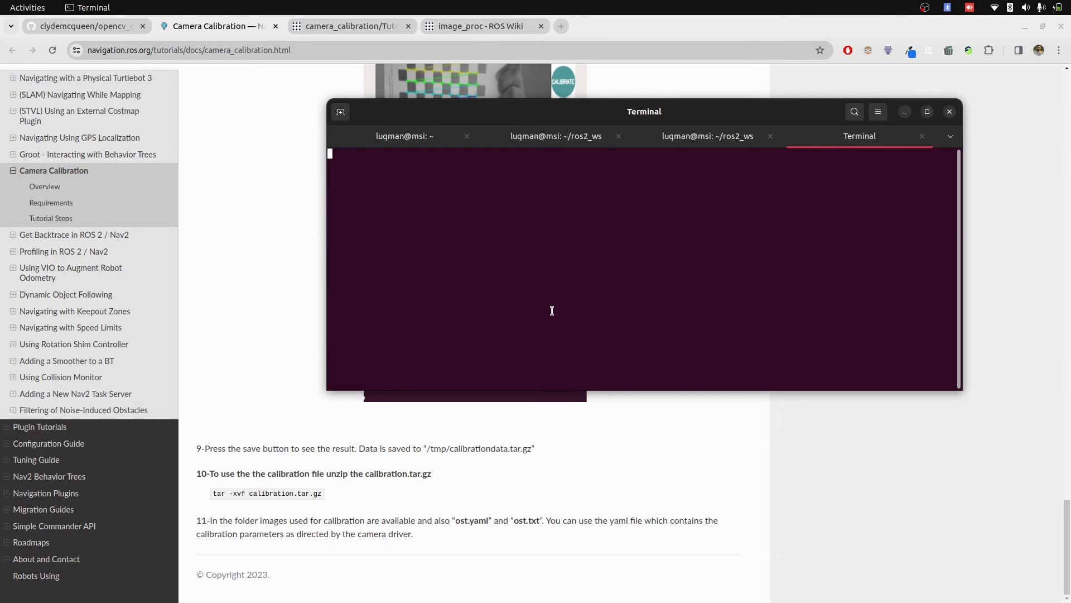
Extract calibrationdata.tar.gz in /tmp, producing the left-*.png images, ost.yaml and ost.txt
text(cd /tmp/)
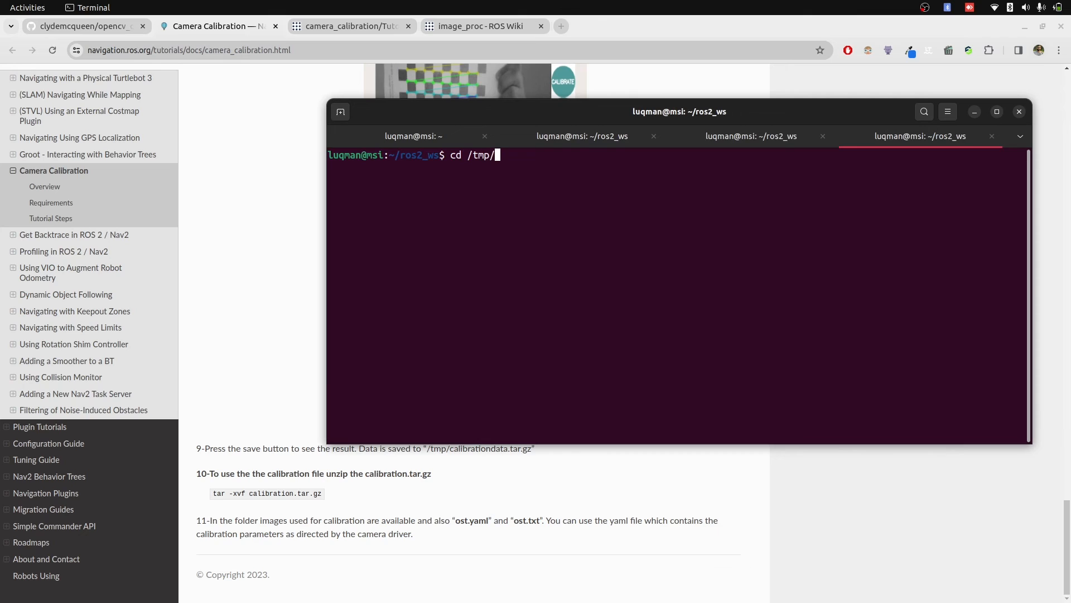
text(tar -xv)
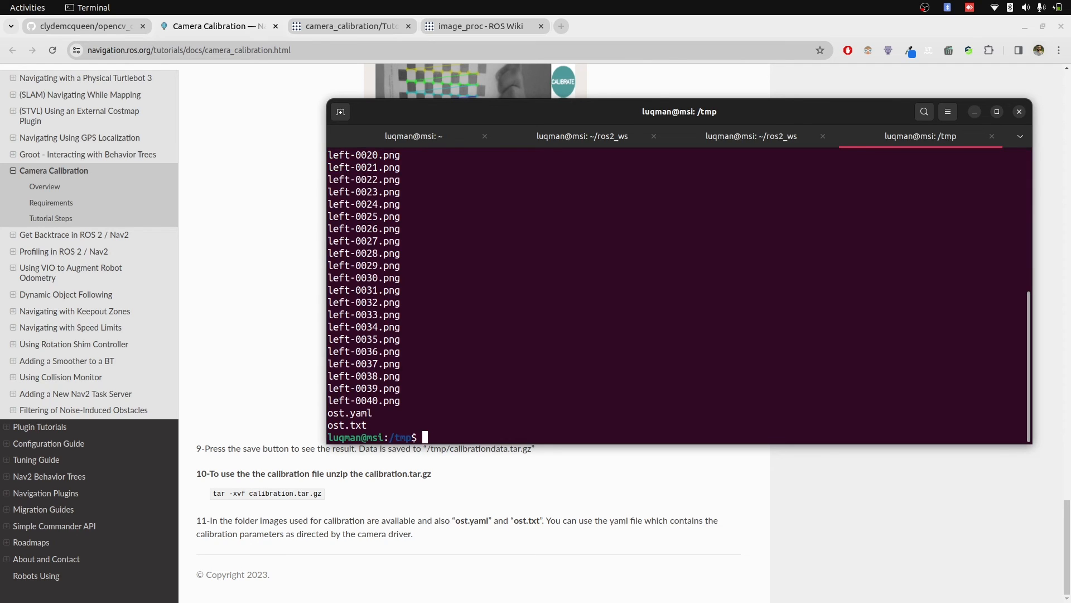
text(cd)
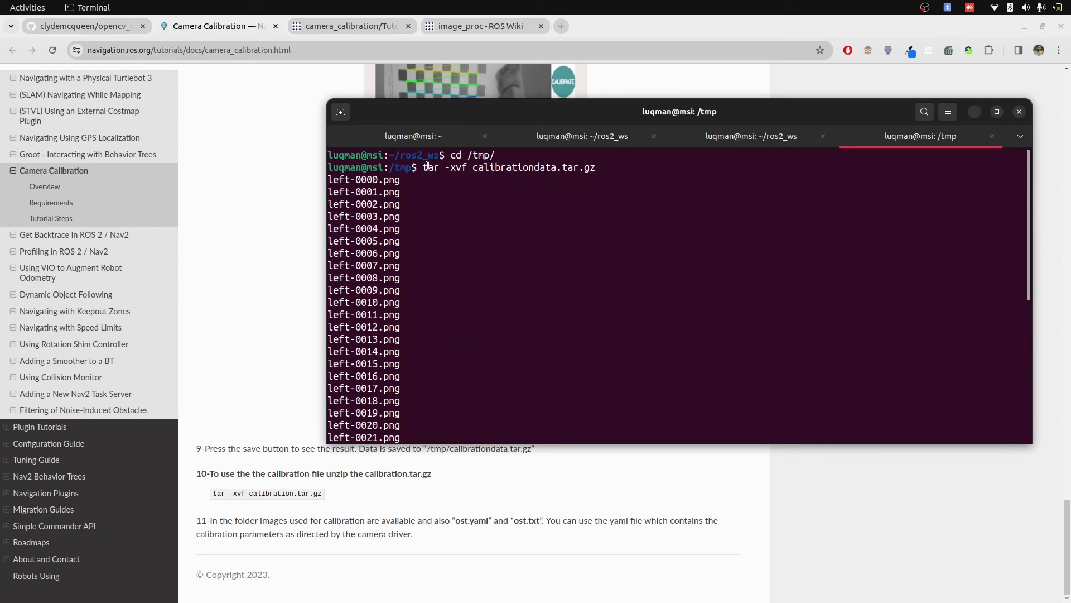
mouse_move(626, 242)
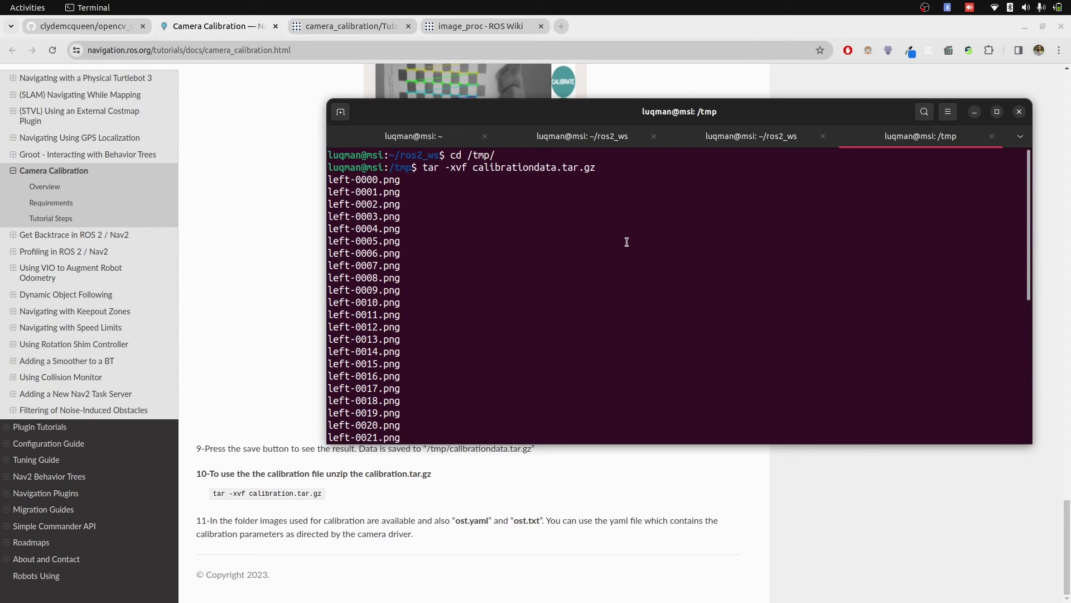
Move calibrationdata.tar.gz into ~/ros2_ws and change into that workspace
text(mv)
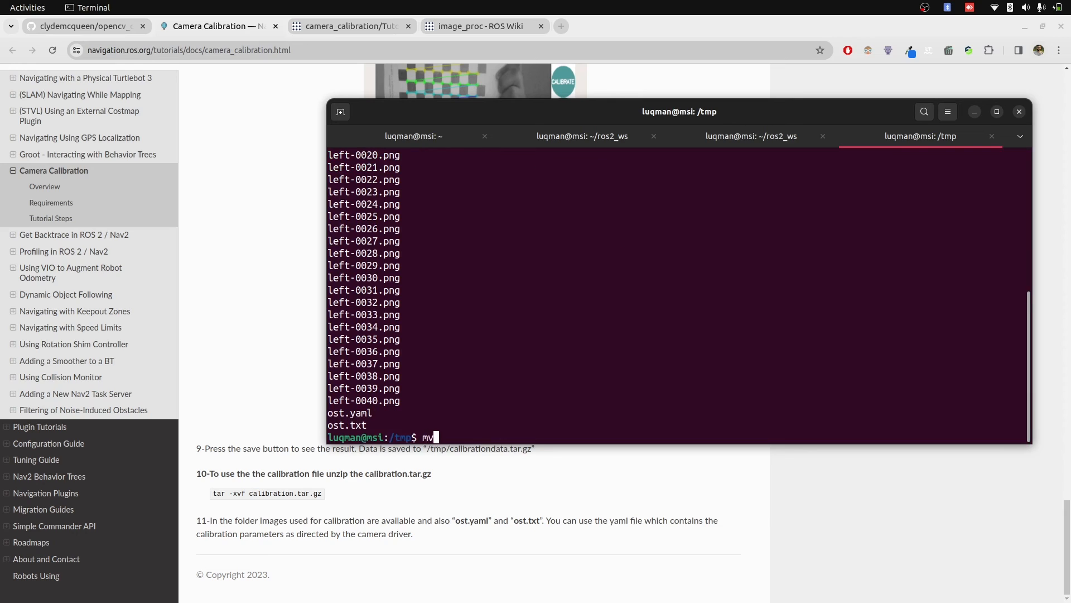
text(calibrationdata.tar.gz)
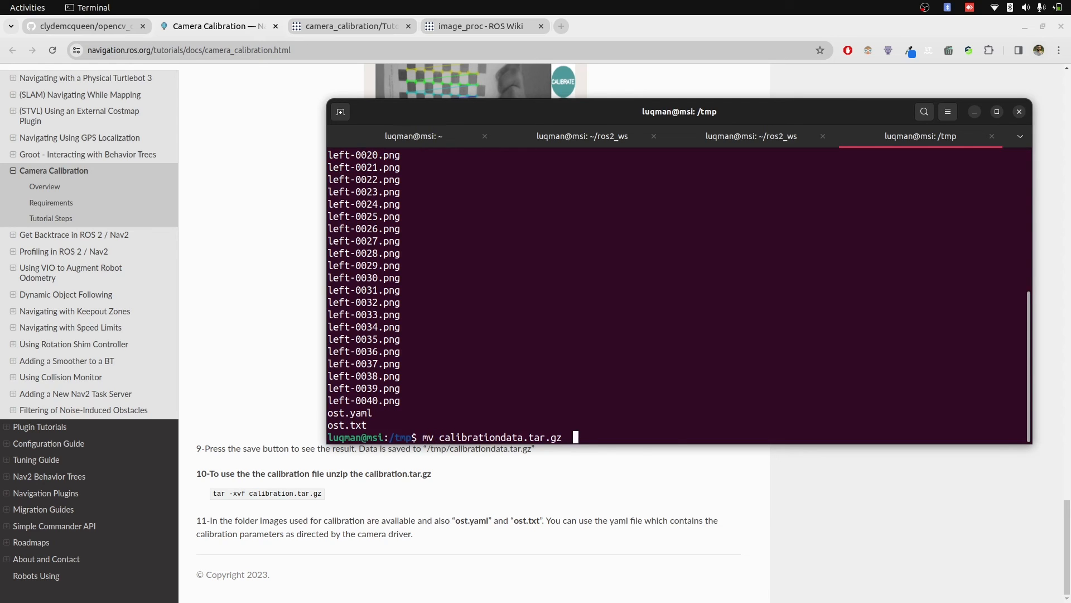
text(~/ros)
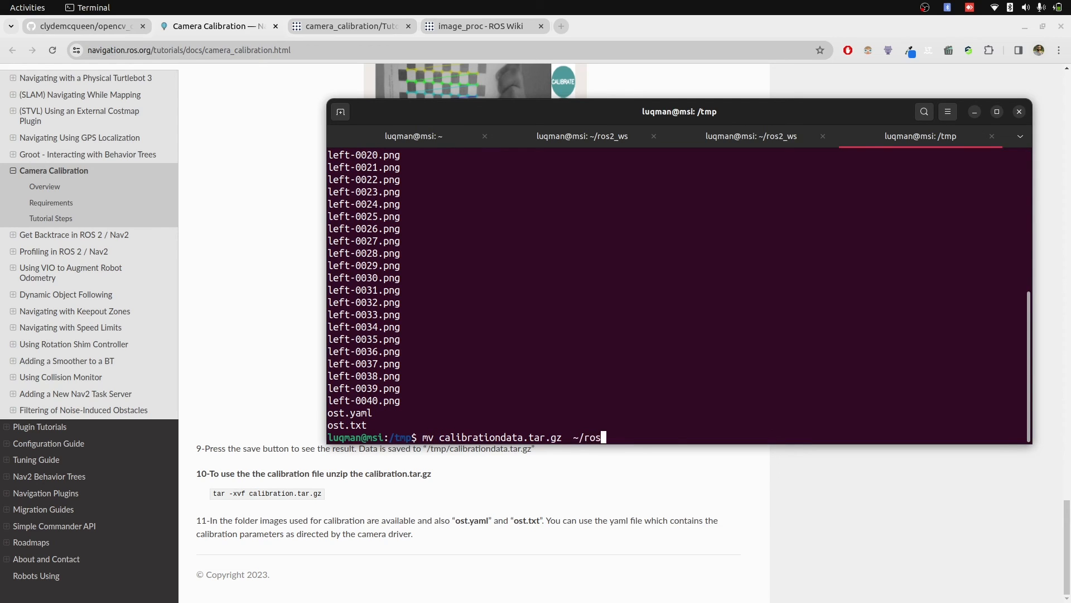
text(cd ros2)
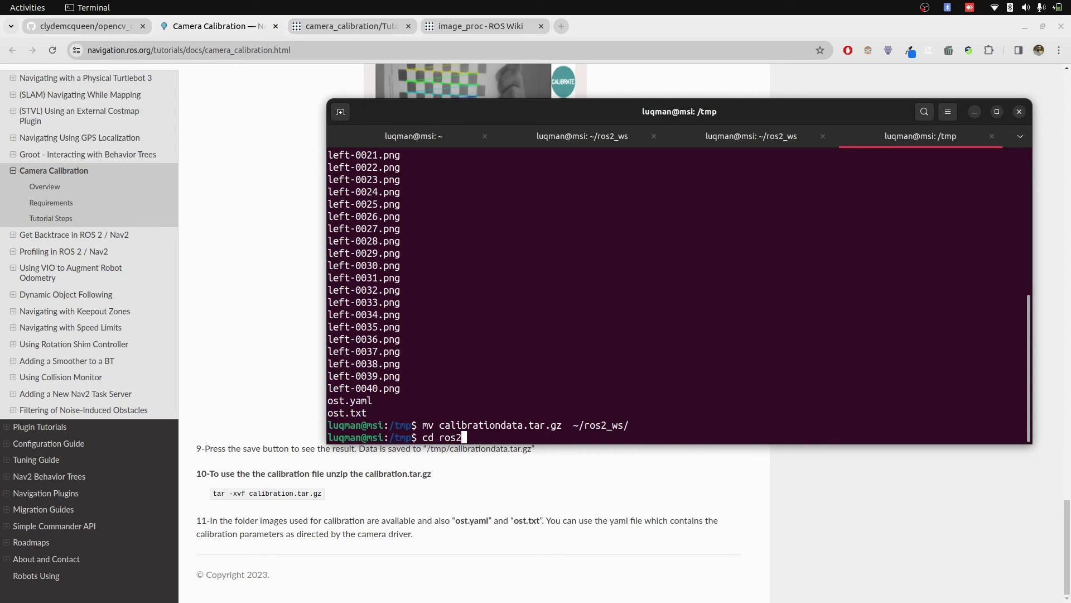
text(~/)
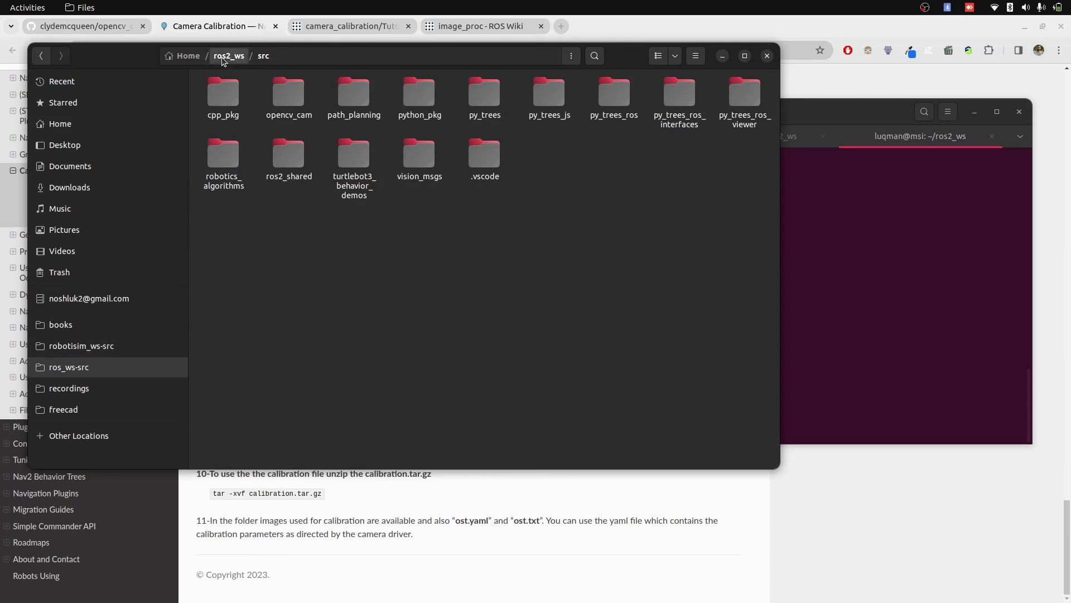
In ros2_ws preview left-0000.png, then open ost.yaml in Text Editor to read the camera matrix
click(229, 55)
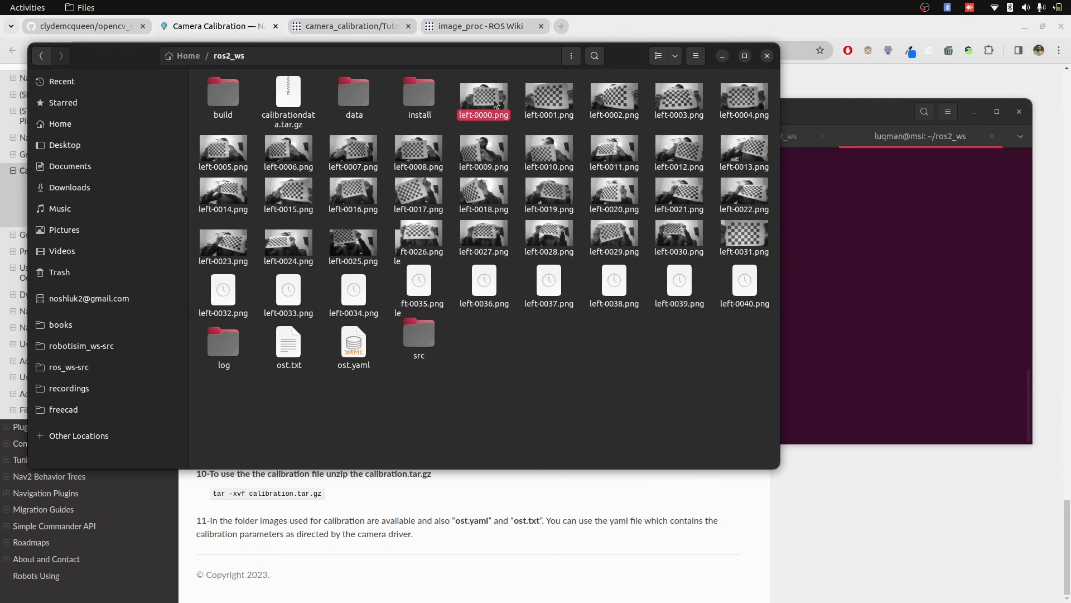
double_click(483, 92)
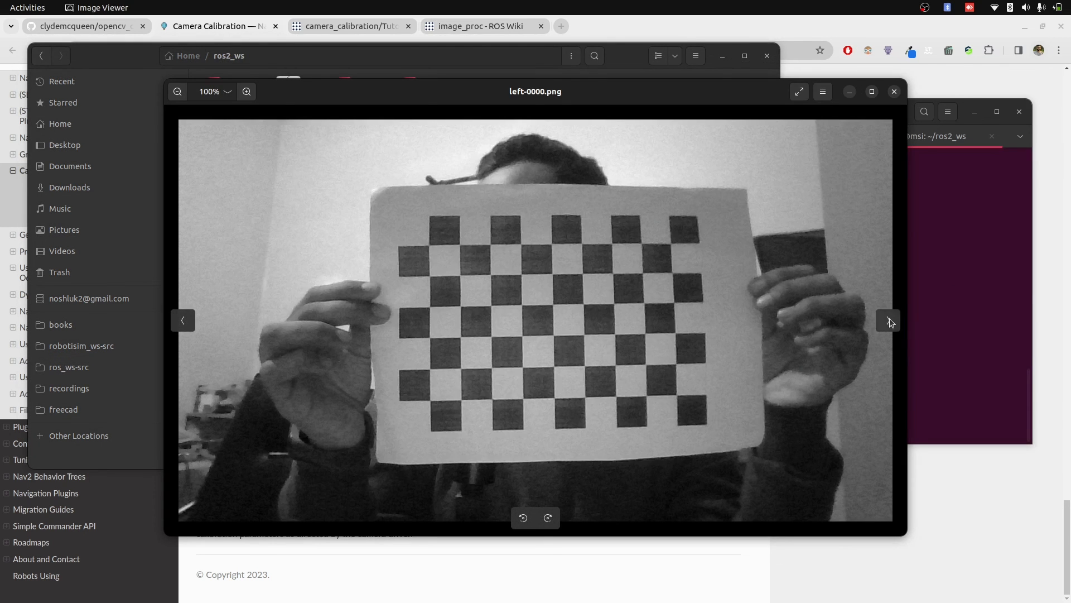
click(888, 320)
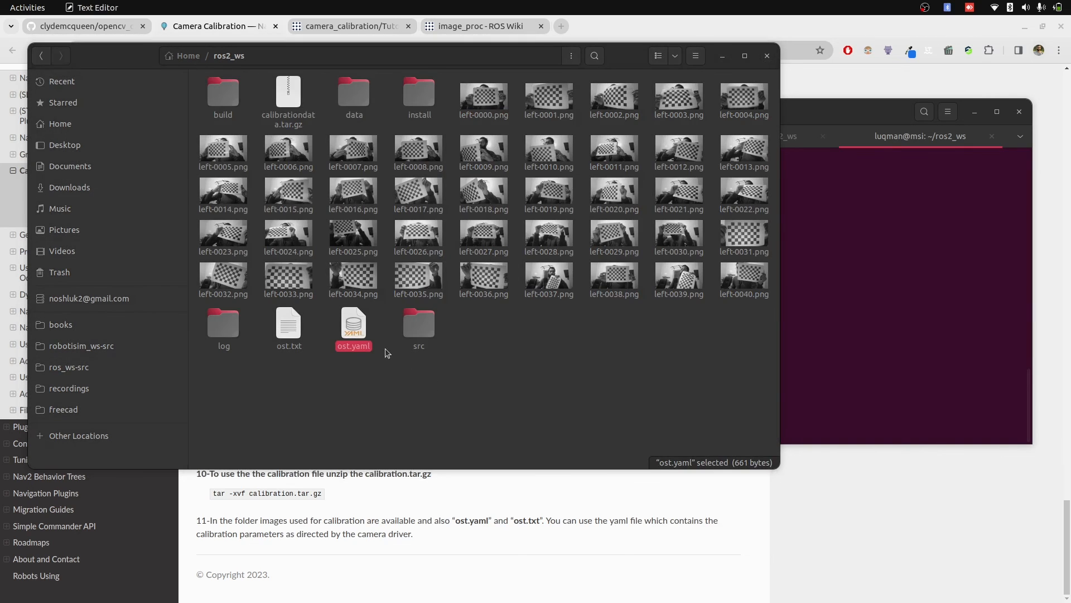
double_click(353, 324)
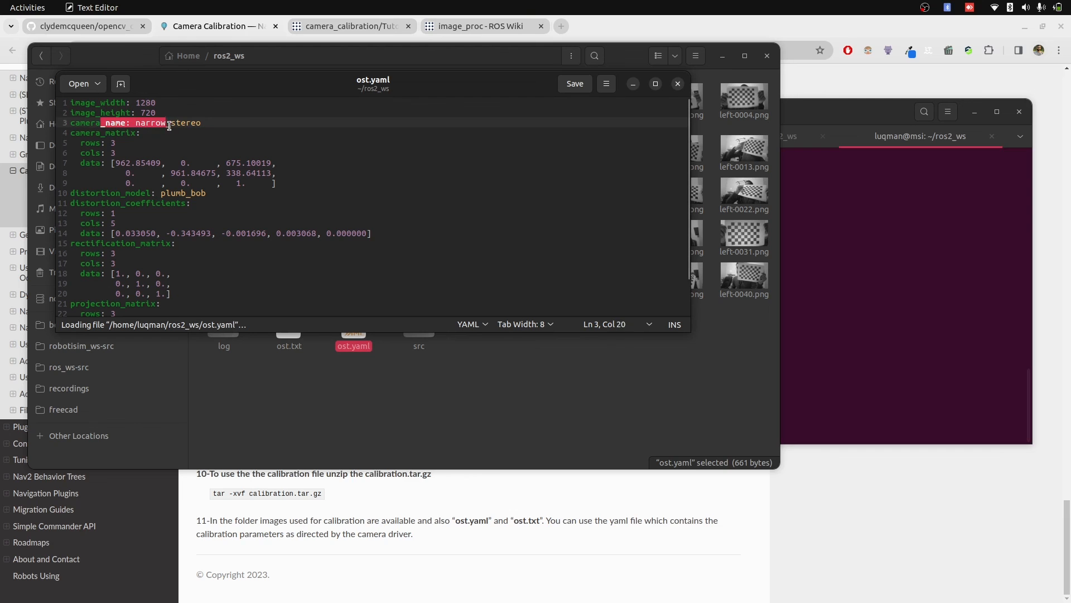